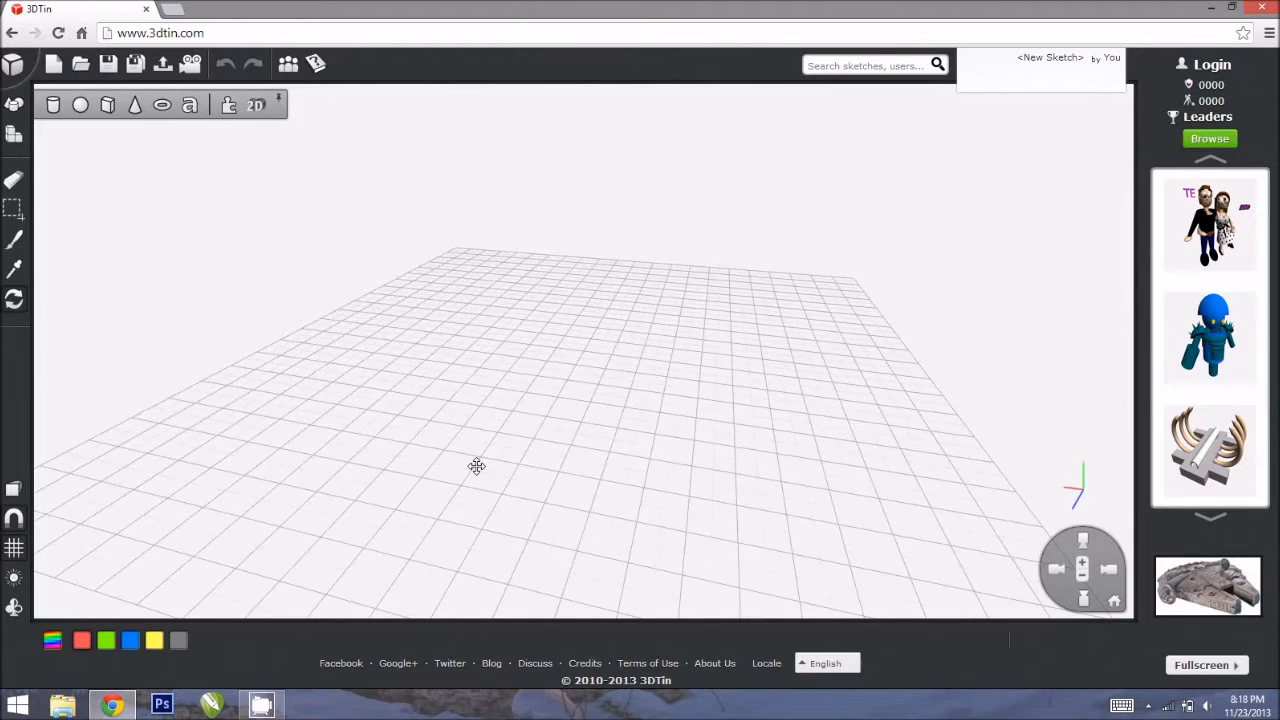
mouse_move(556, 403)
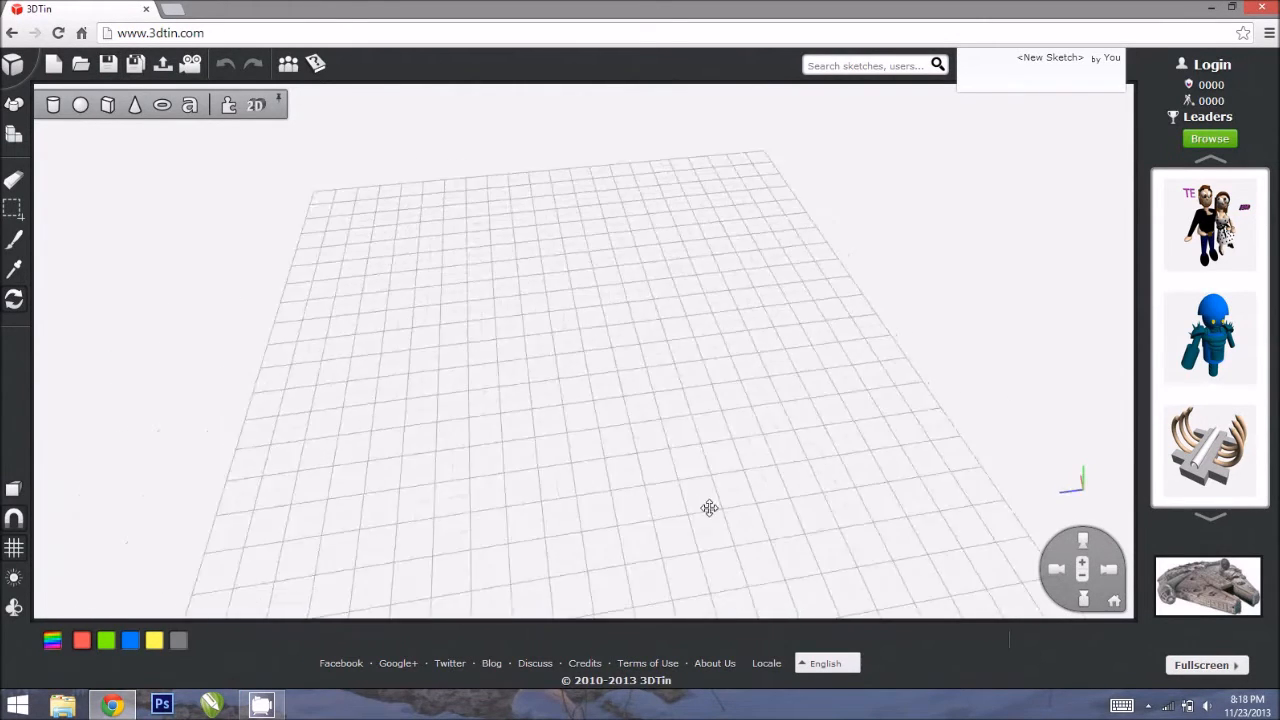
Step: Add a row of blue cubes on the grid, then check it from Right and Top views
drag(708, 508, 227, 274)
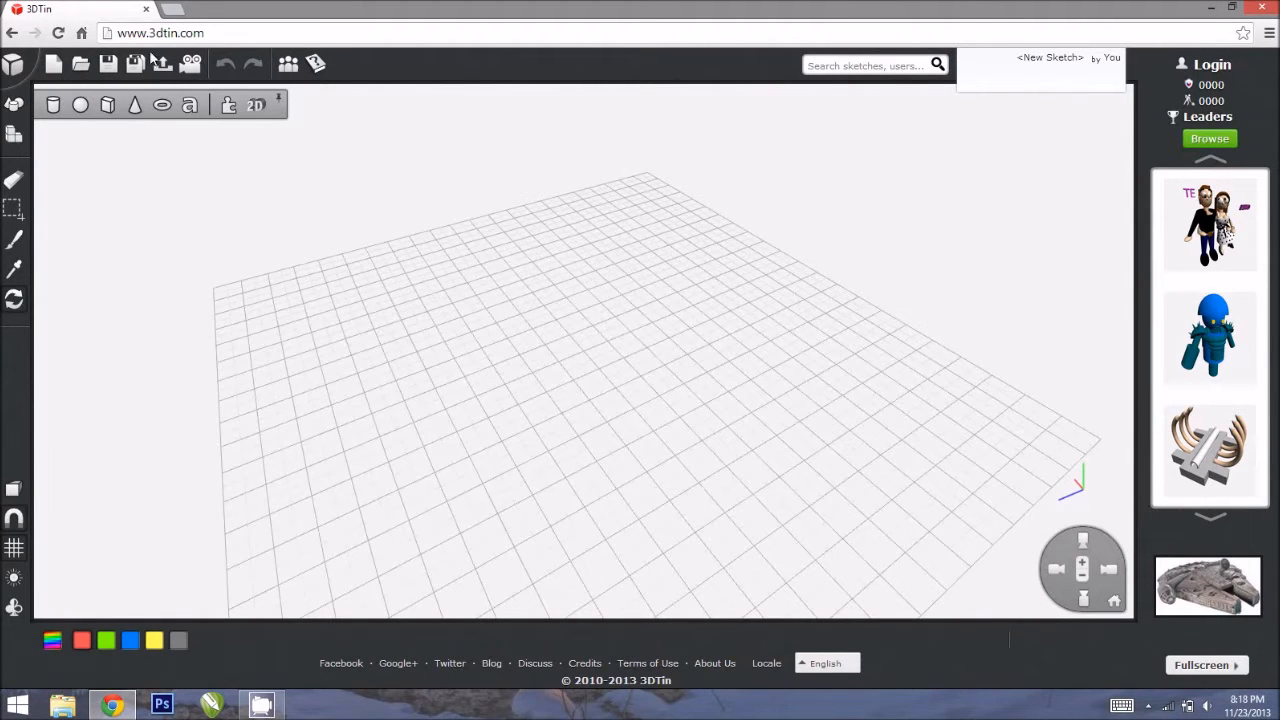
mouse_move(161, 64)
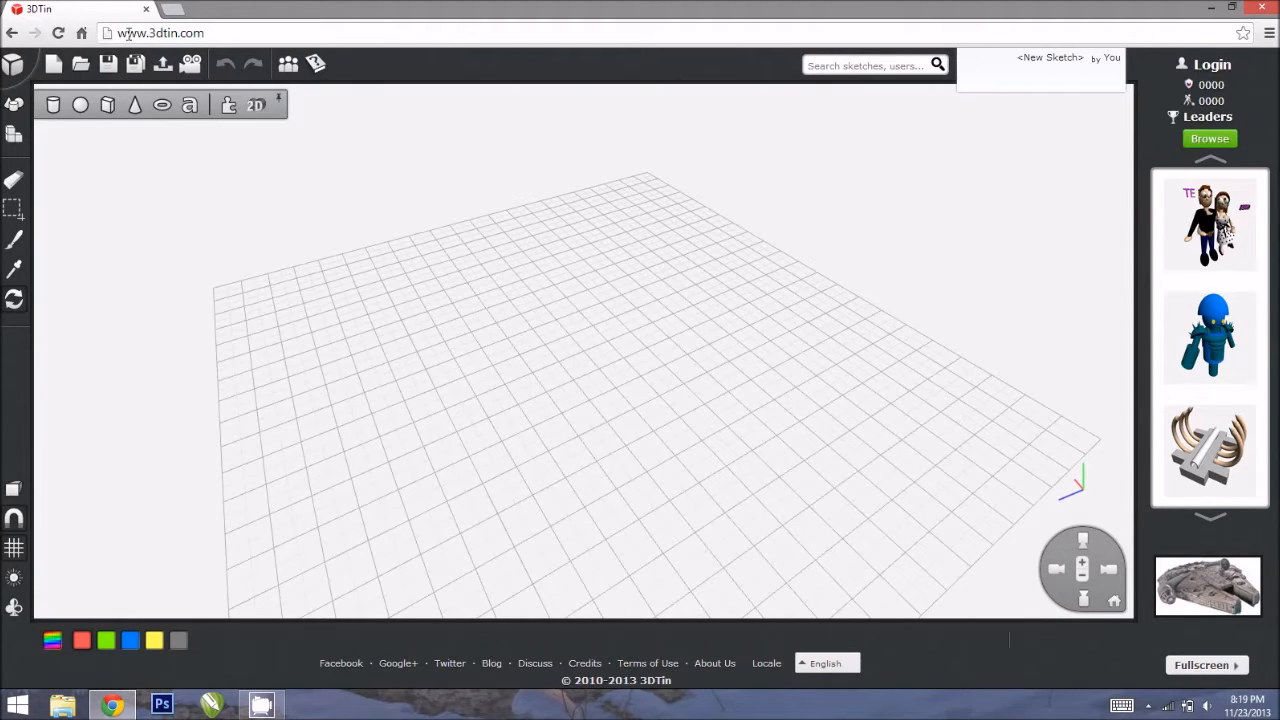
click(205, 33)
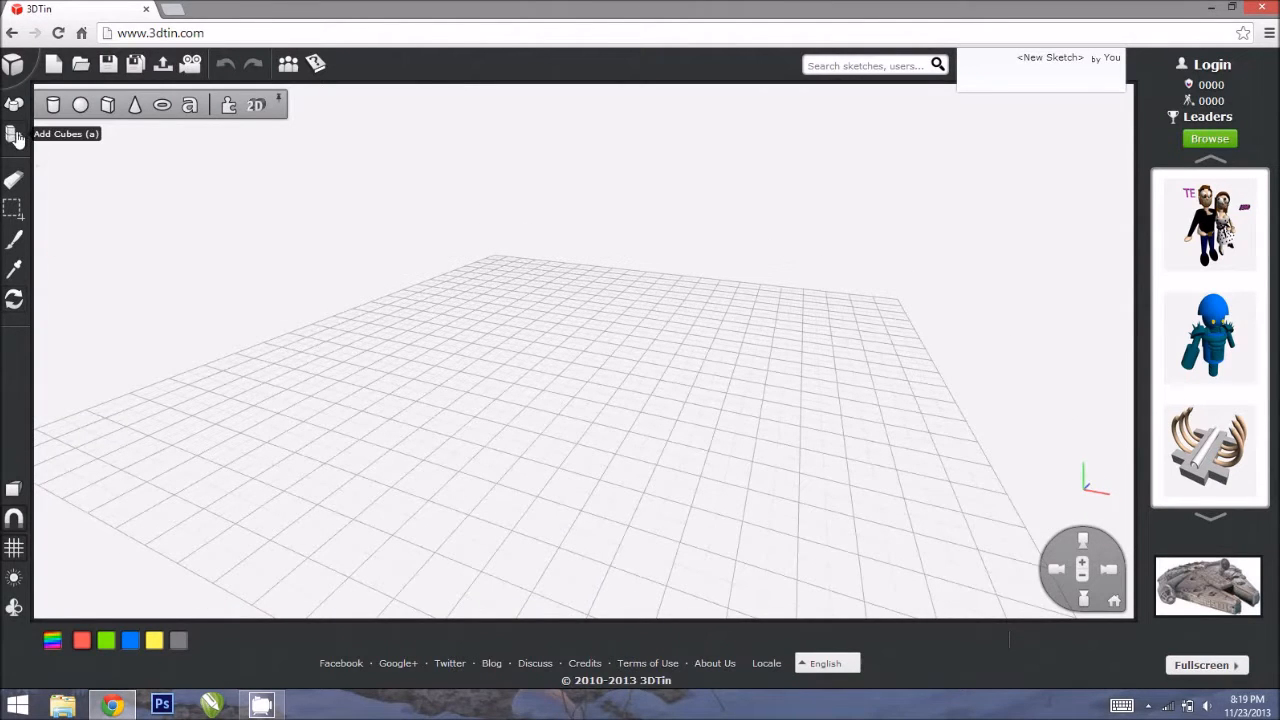
click(105, 640)
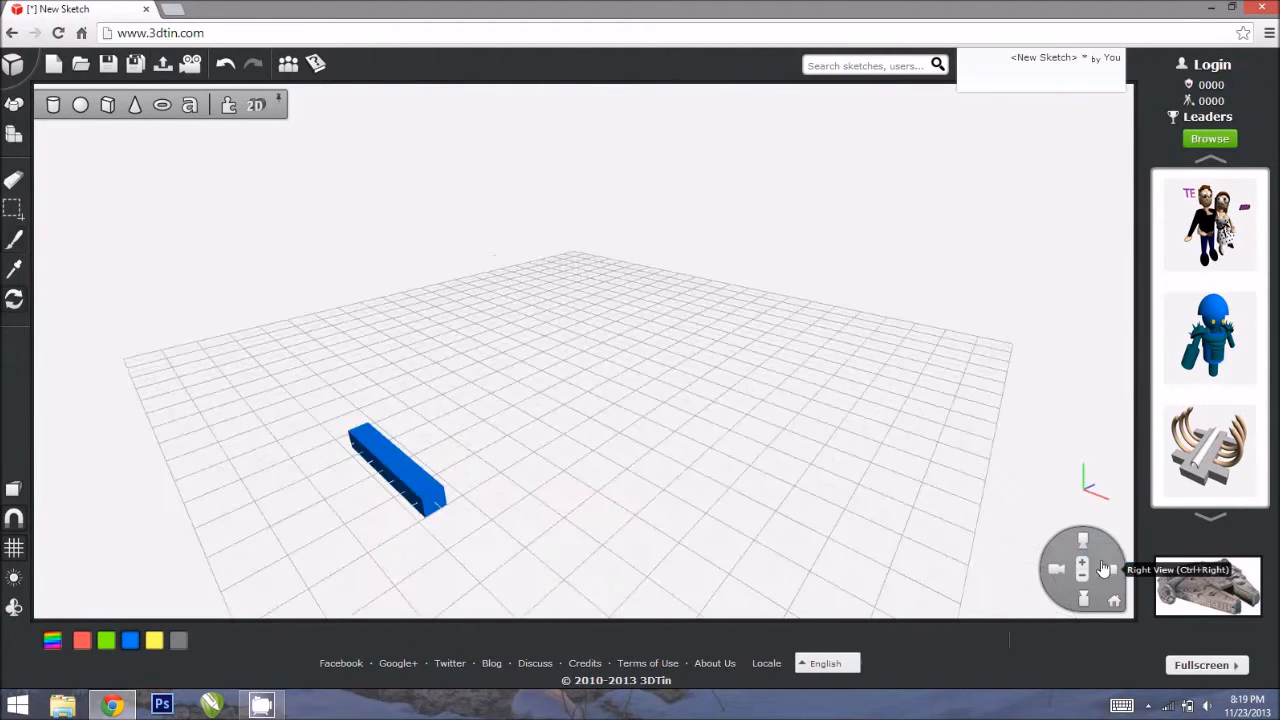
click(1082, 570)
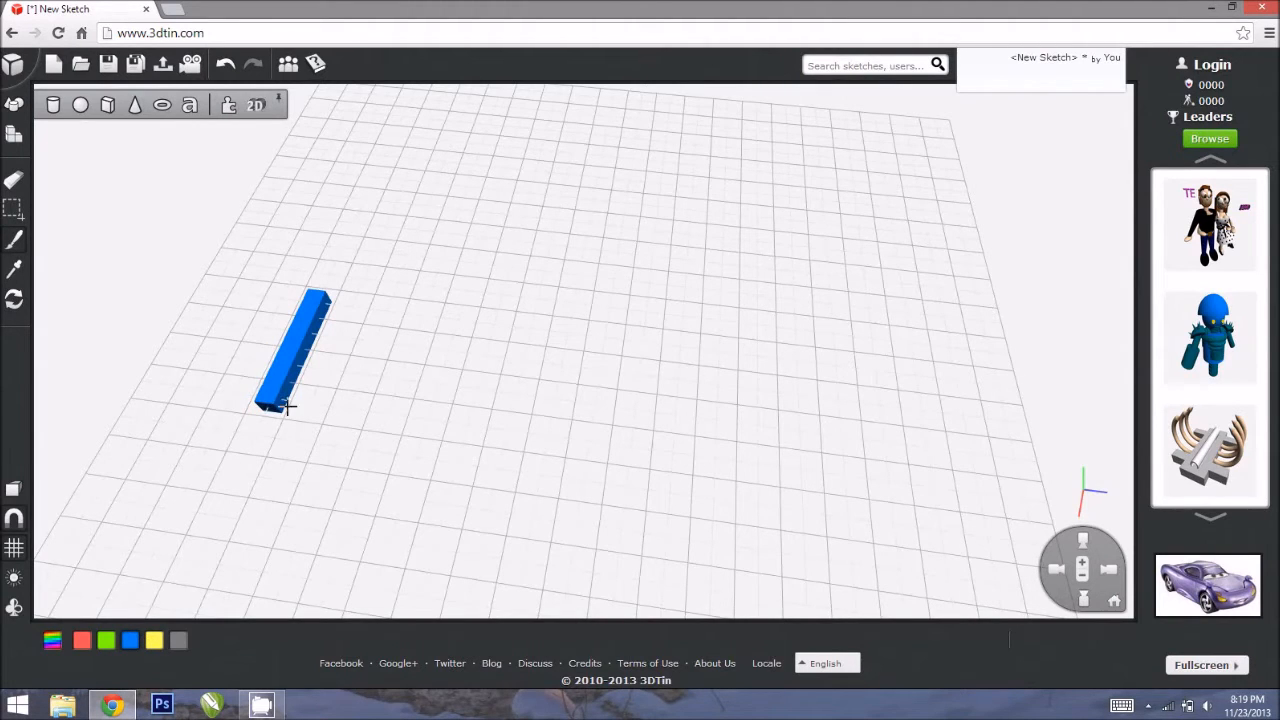
mouse_move(1108, 570)
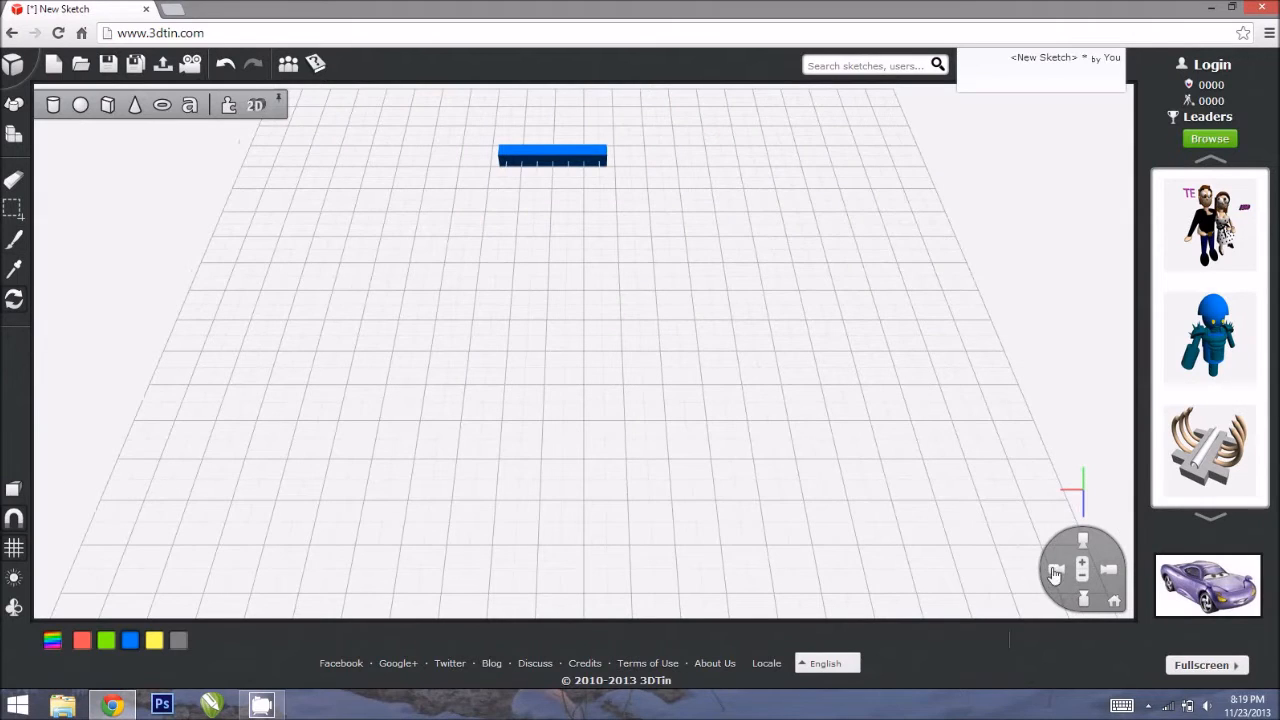
mouse_move(1055, 570)
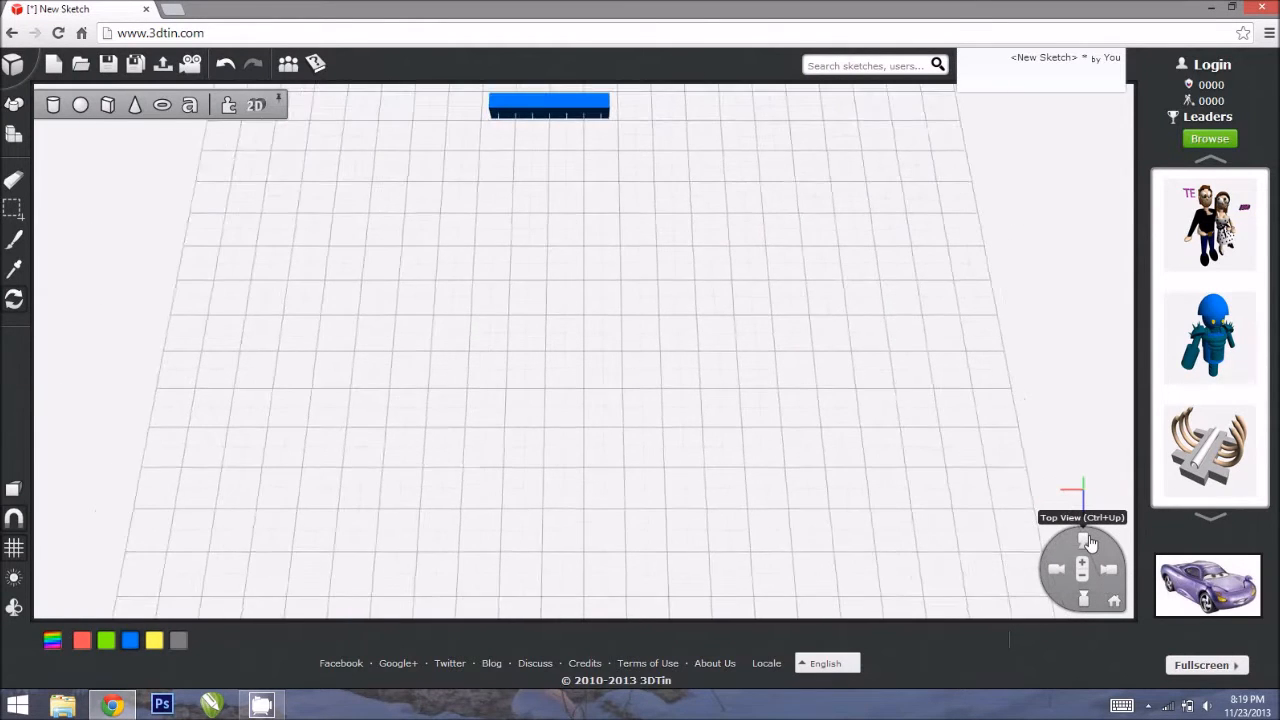
click(1083, 600)
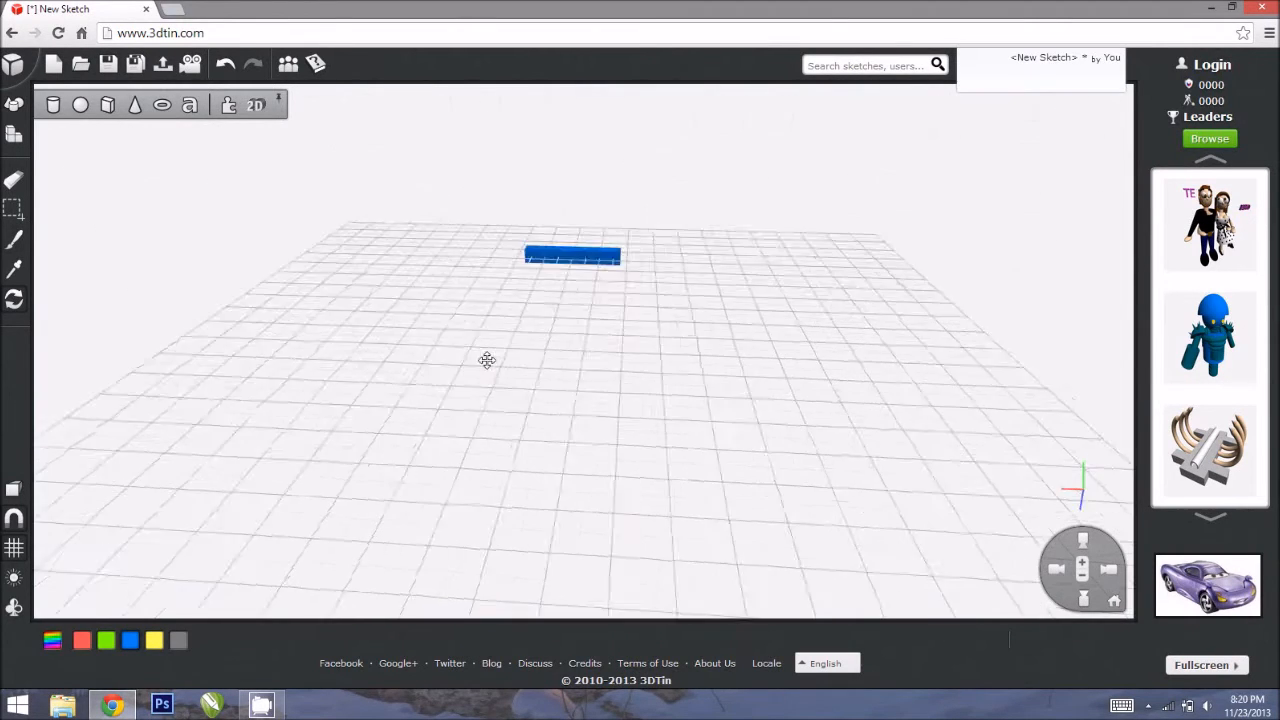
Step: Orbit to the long blue bar and drag it across the grid to a new spot
drag(486, 360, 664, 405)
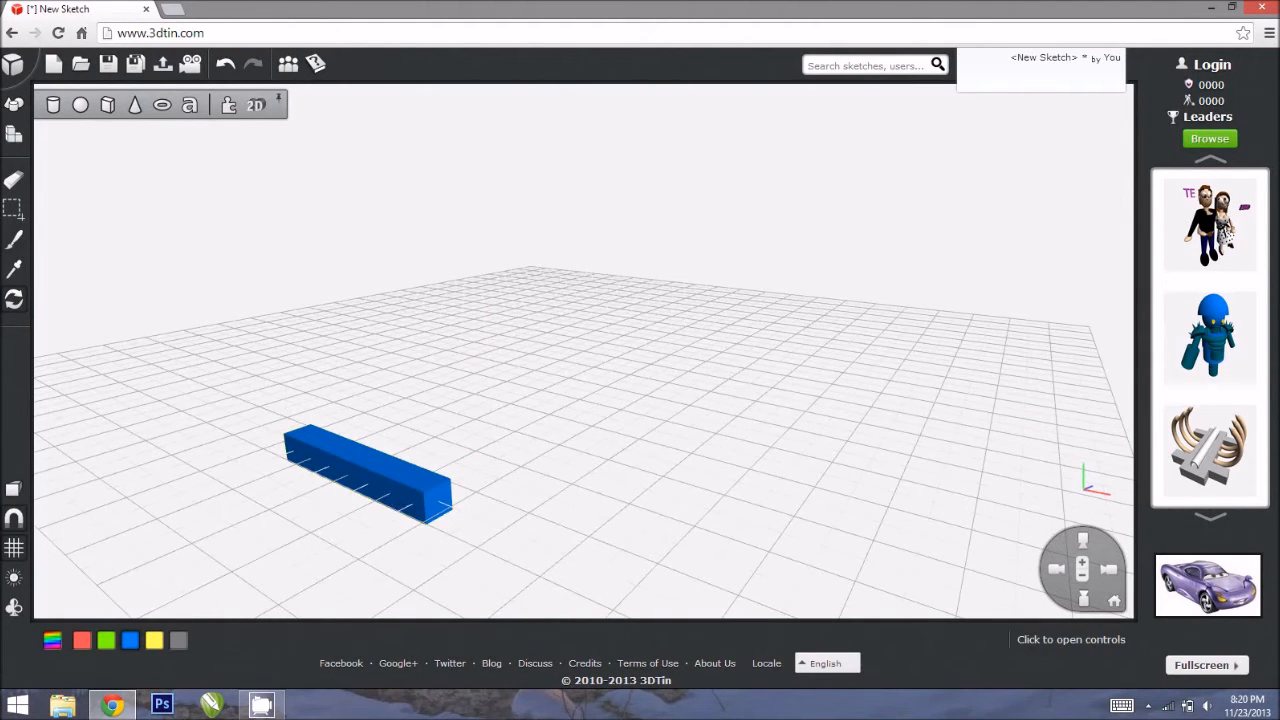
drag(365, 470, 510, 465)
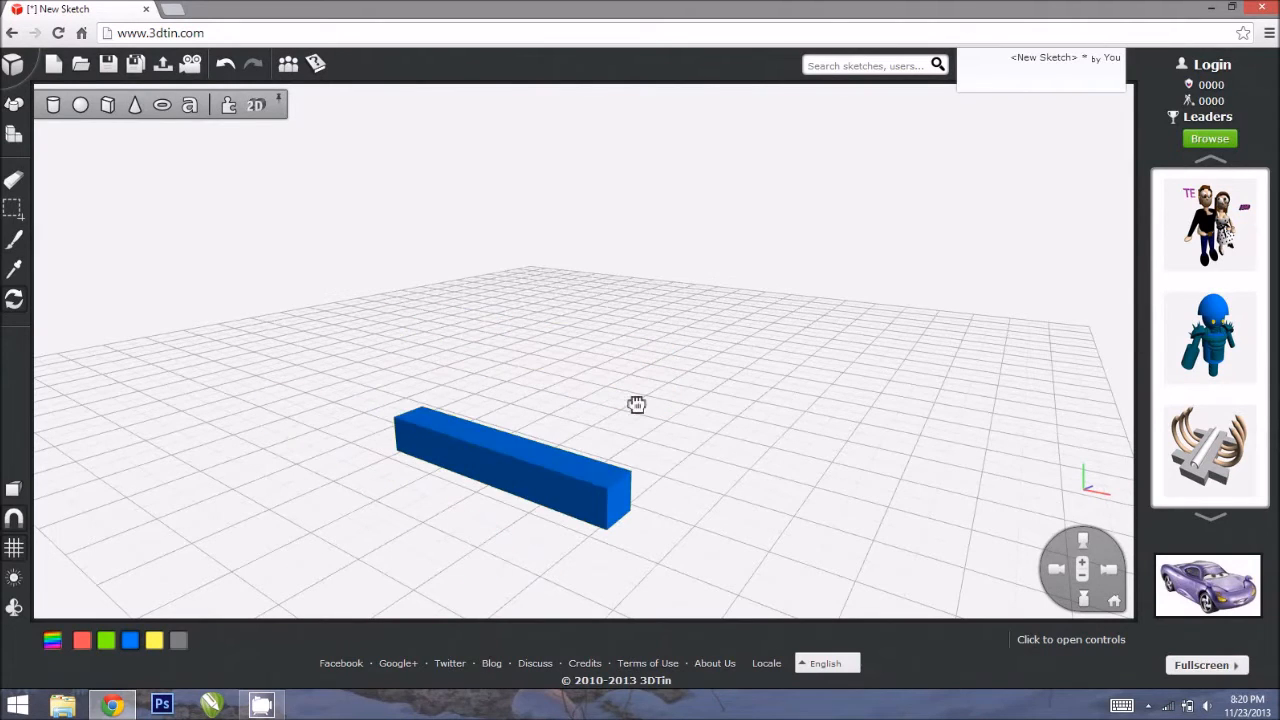
drag(637, 404, 503, 486)
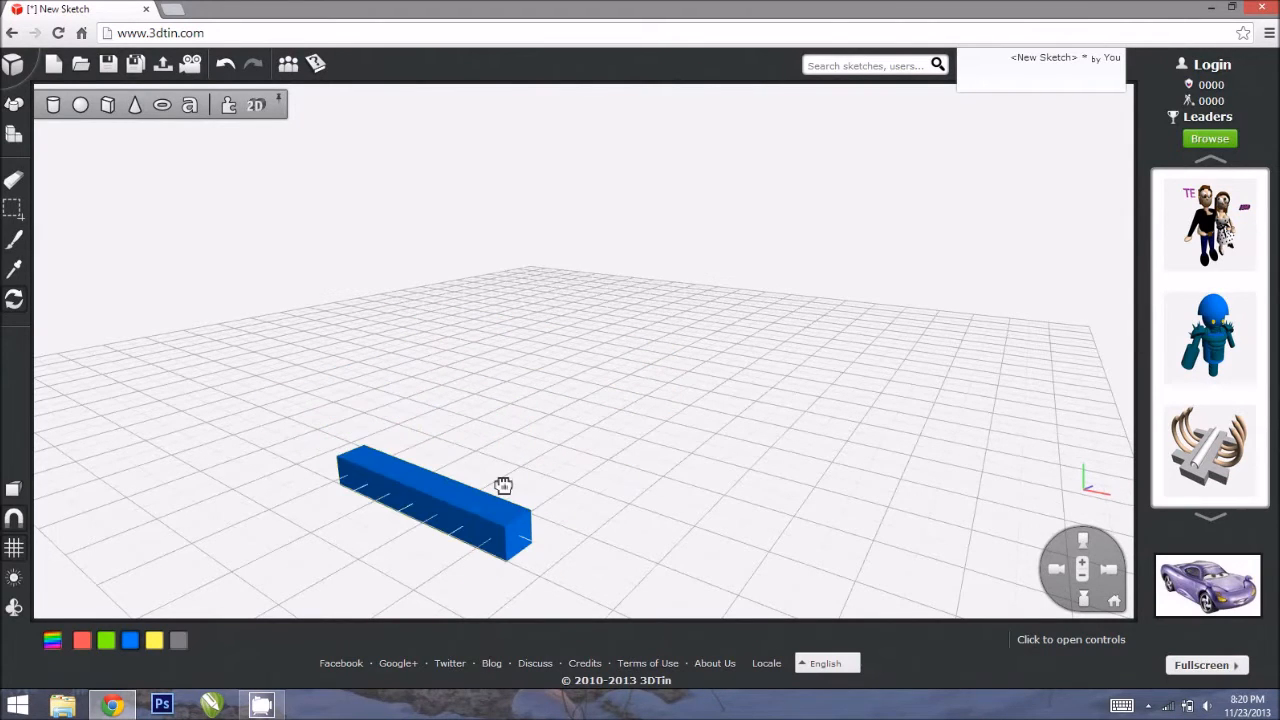
drag(503, 485, 877, 448)
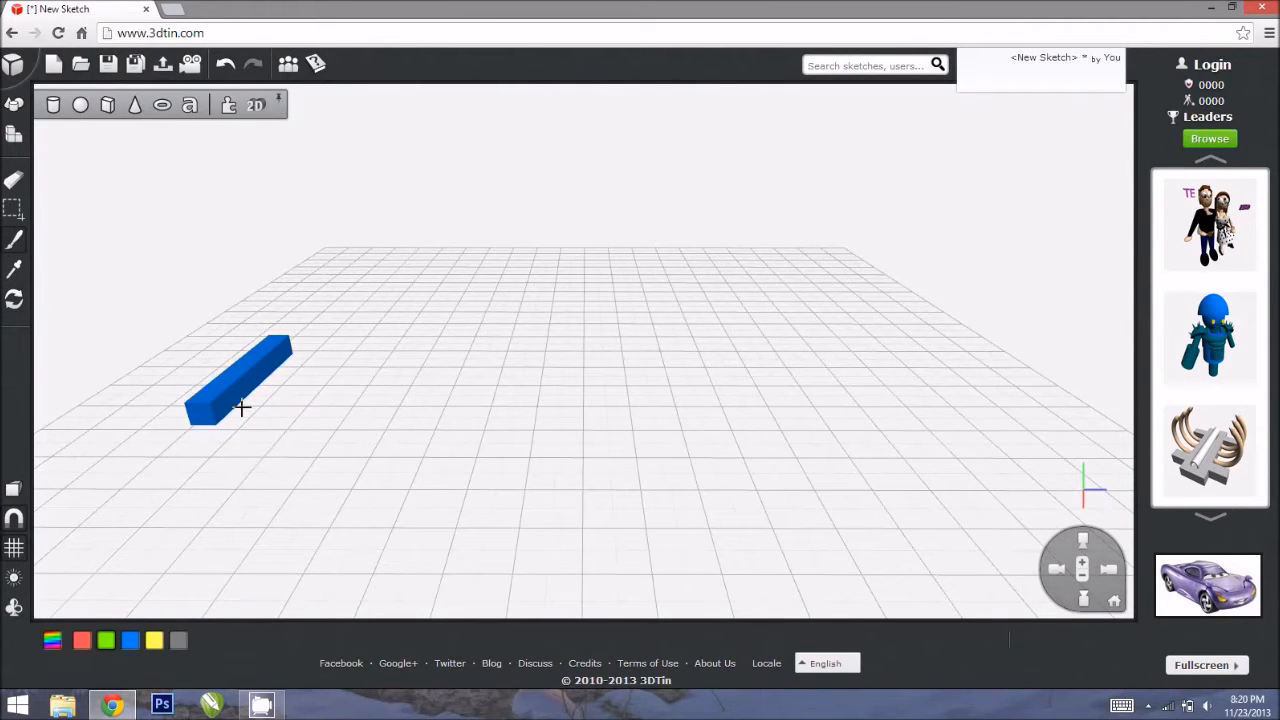
mouse_move(307, 434)
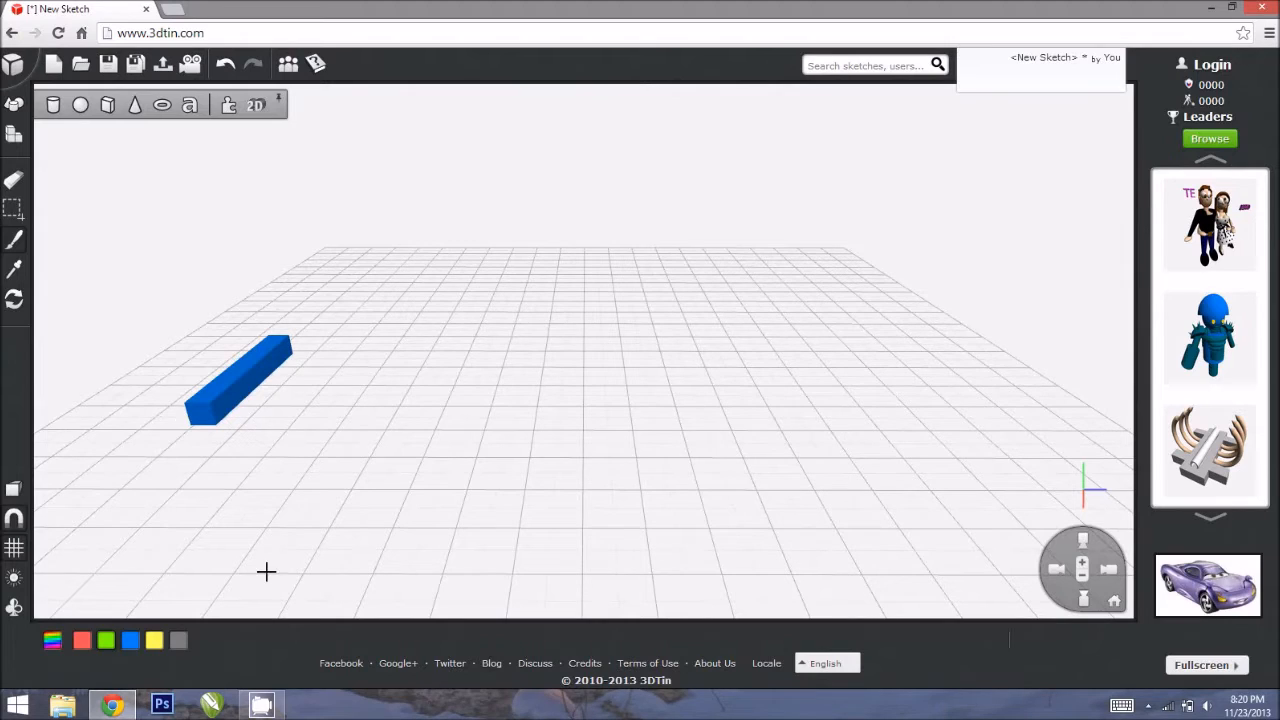
mouse_move(283, 431)
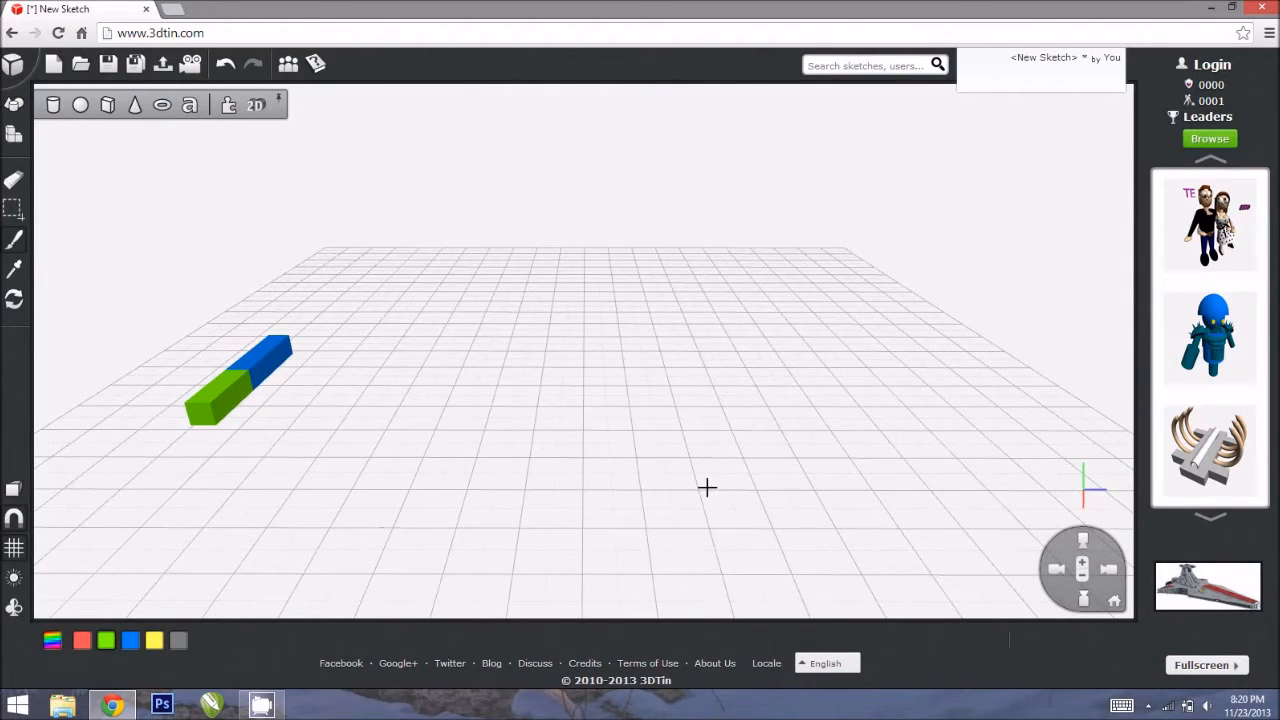
mouse_move(14, 133)
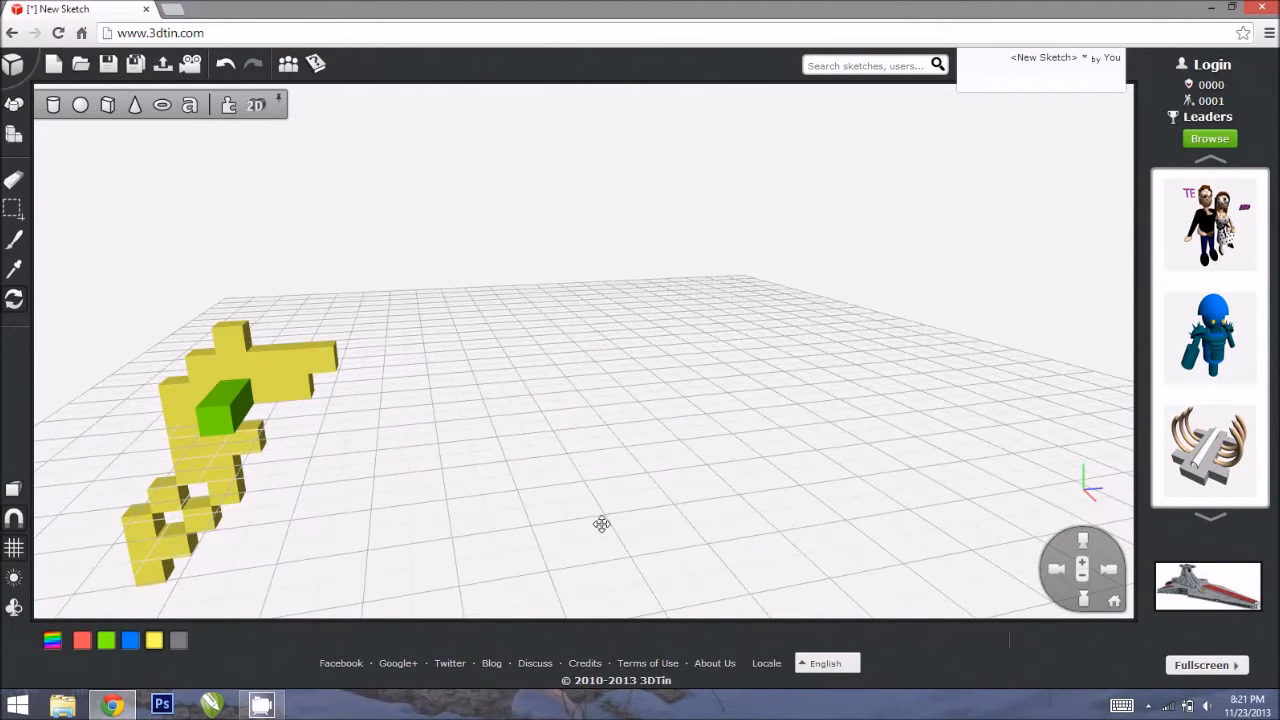
Step: Orbit around the green-and-yellow cube structure to inspect the U-shaped arms
drag(601, 524, 294, 585)
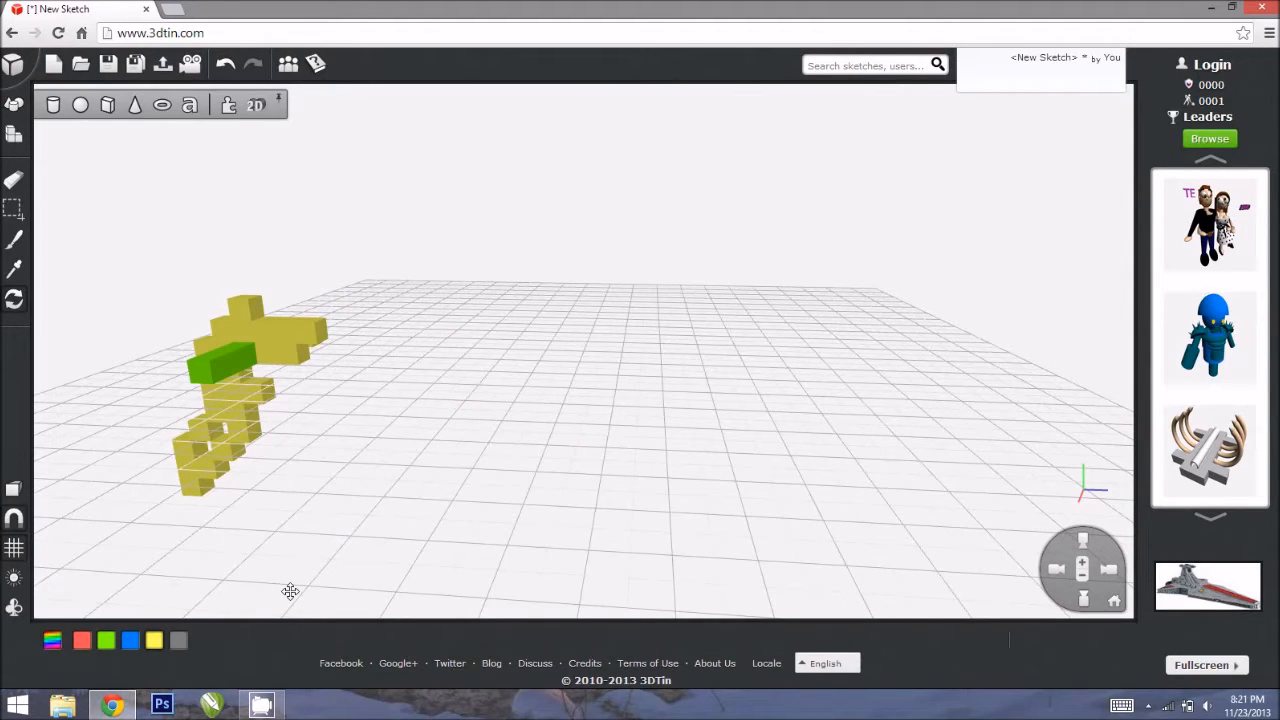
mouse_move(292, 602)
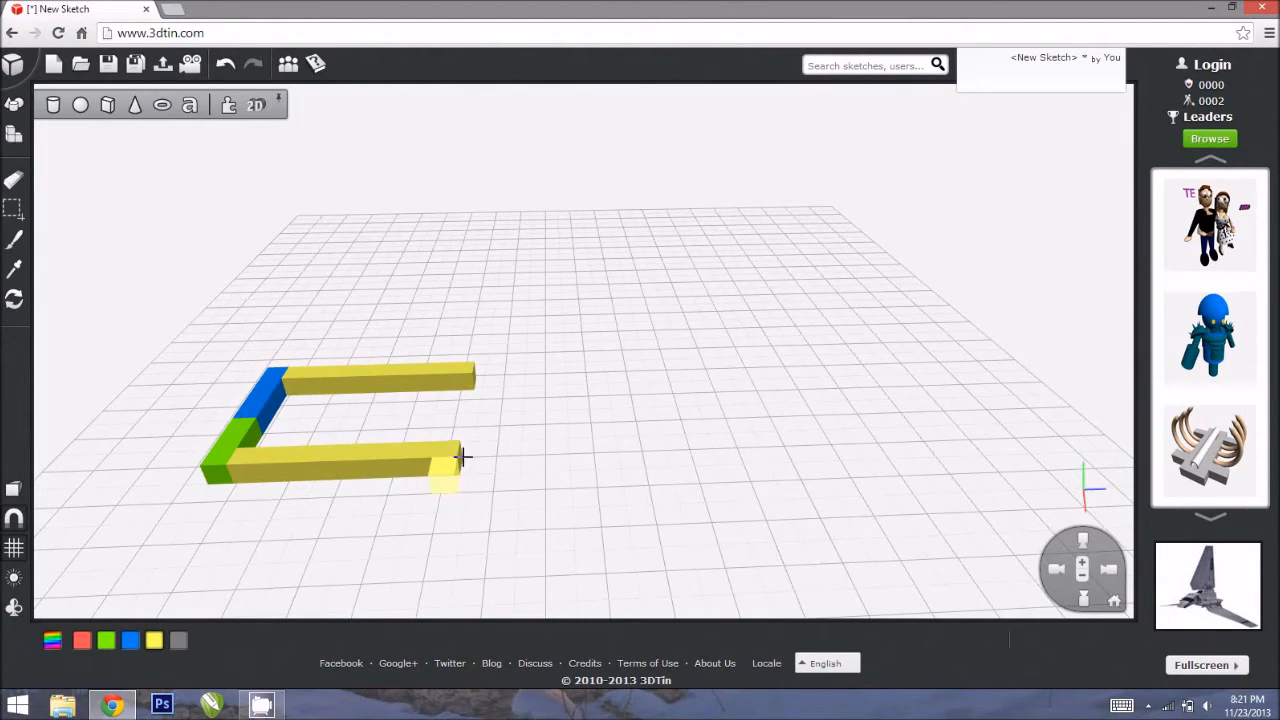
Step: Add a yellow cube joining the arms, then orbit from above and the side to inspect
click(463, 403)
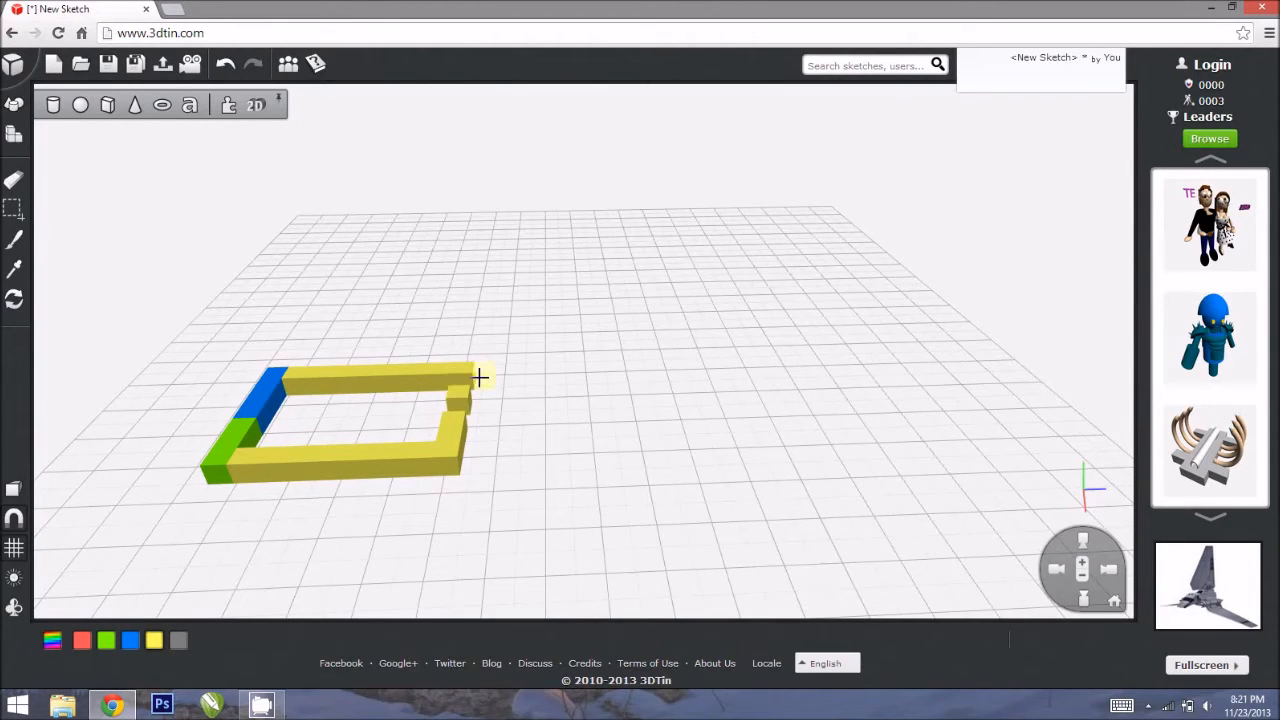
mouse_move(478, 392)
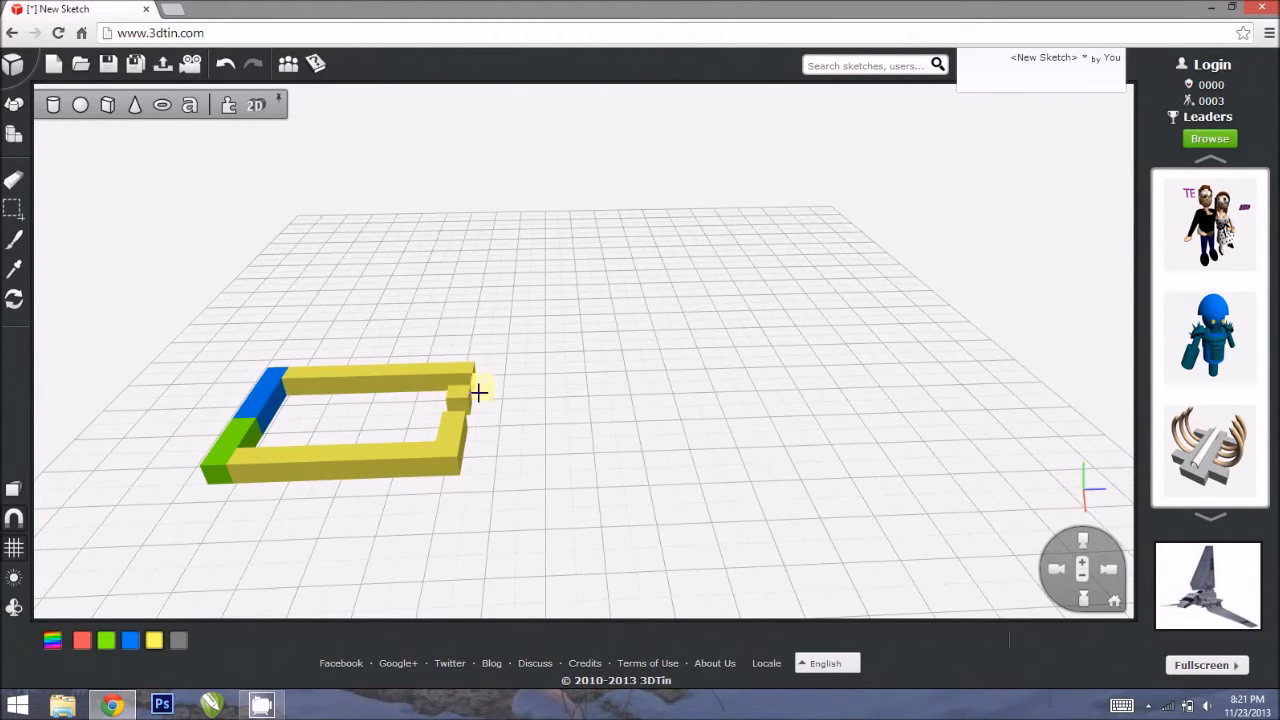
mouse_move(1108, 575)
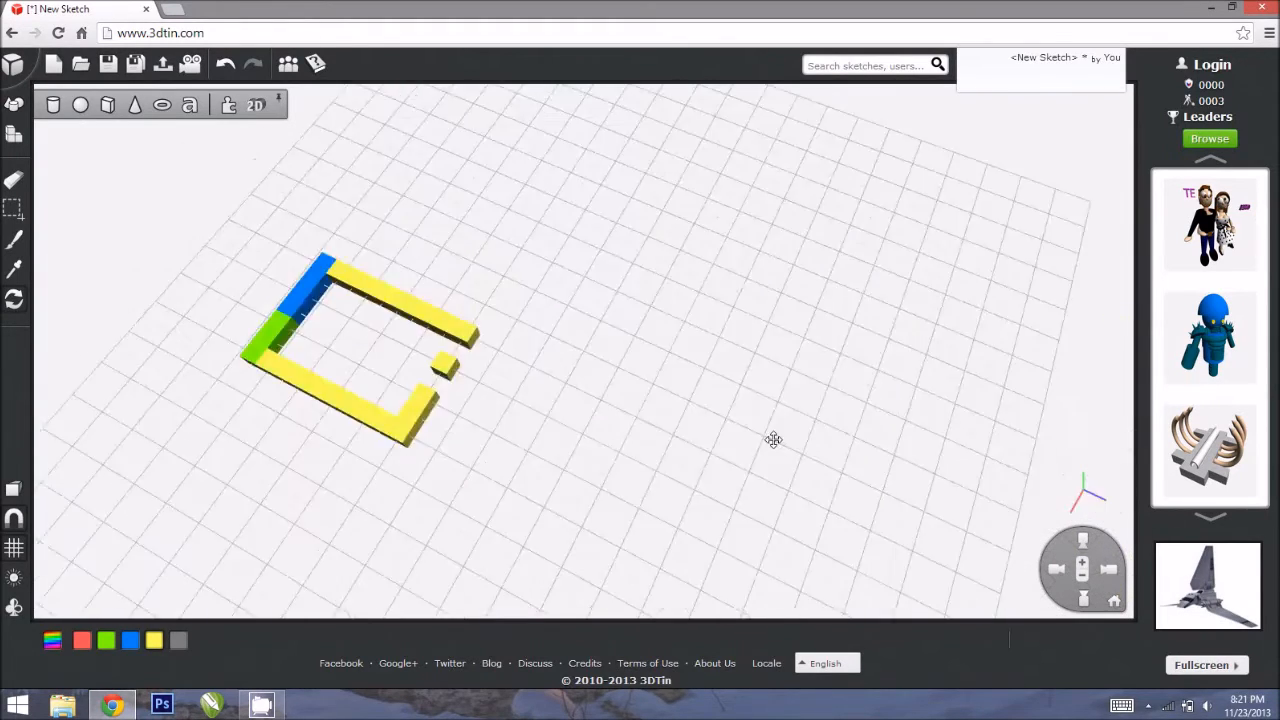
drag(773, 440, 865, 366)
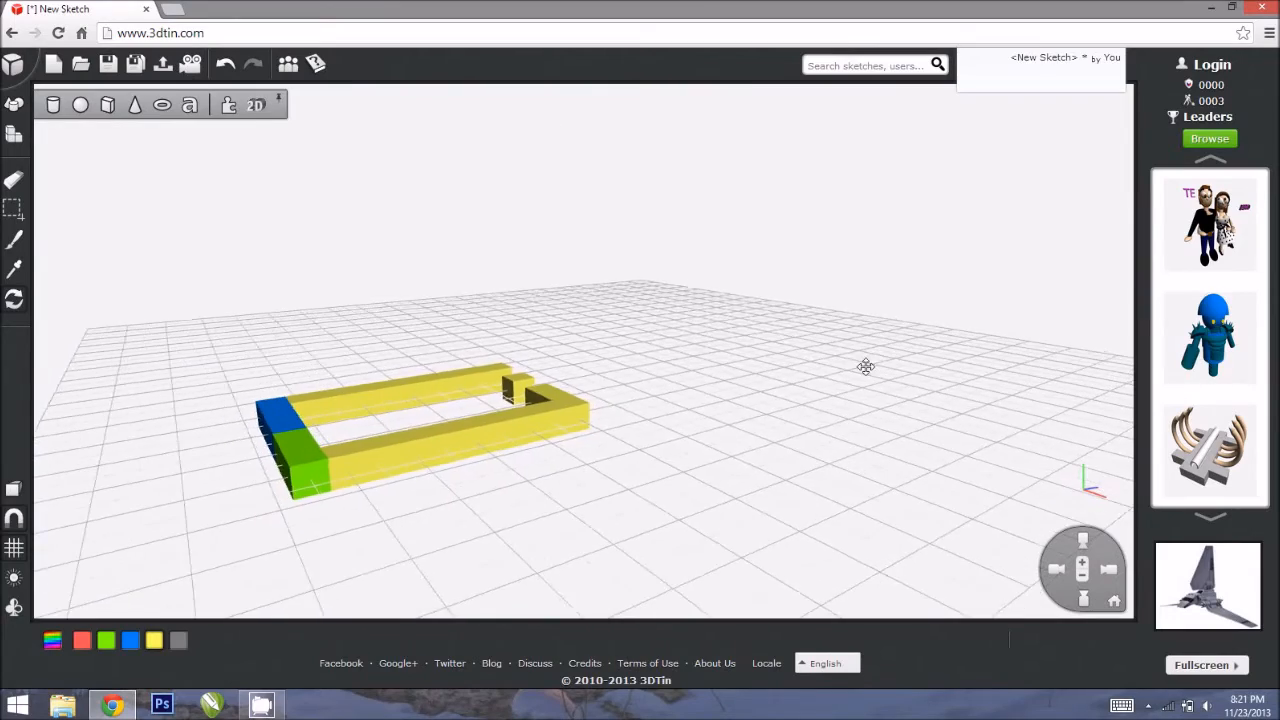
drag(865, 366, 312, 446)
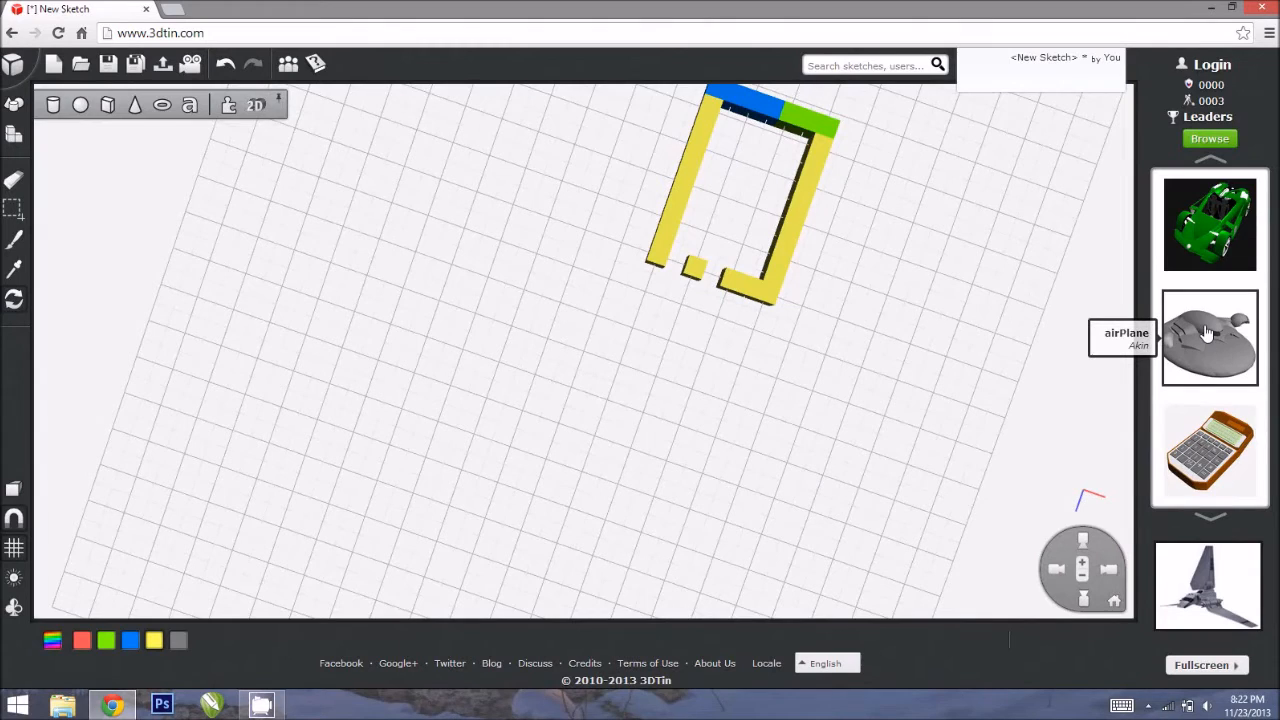
mouse_move(1225, 238)
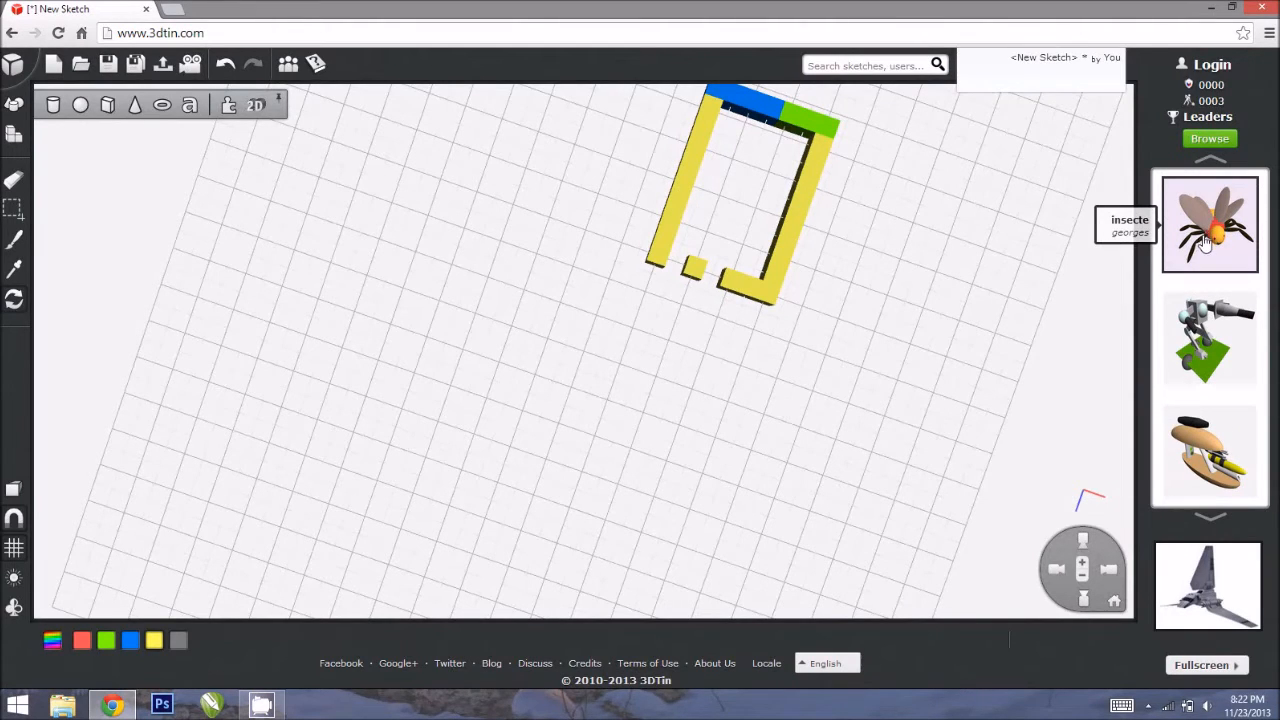
Step: Load the 'insecte' model from the Browse sidebar, answering Yes to discard the cube frame
click(1210, 225)
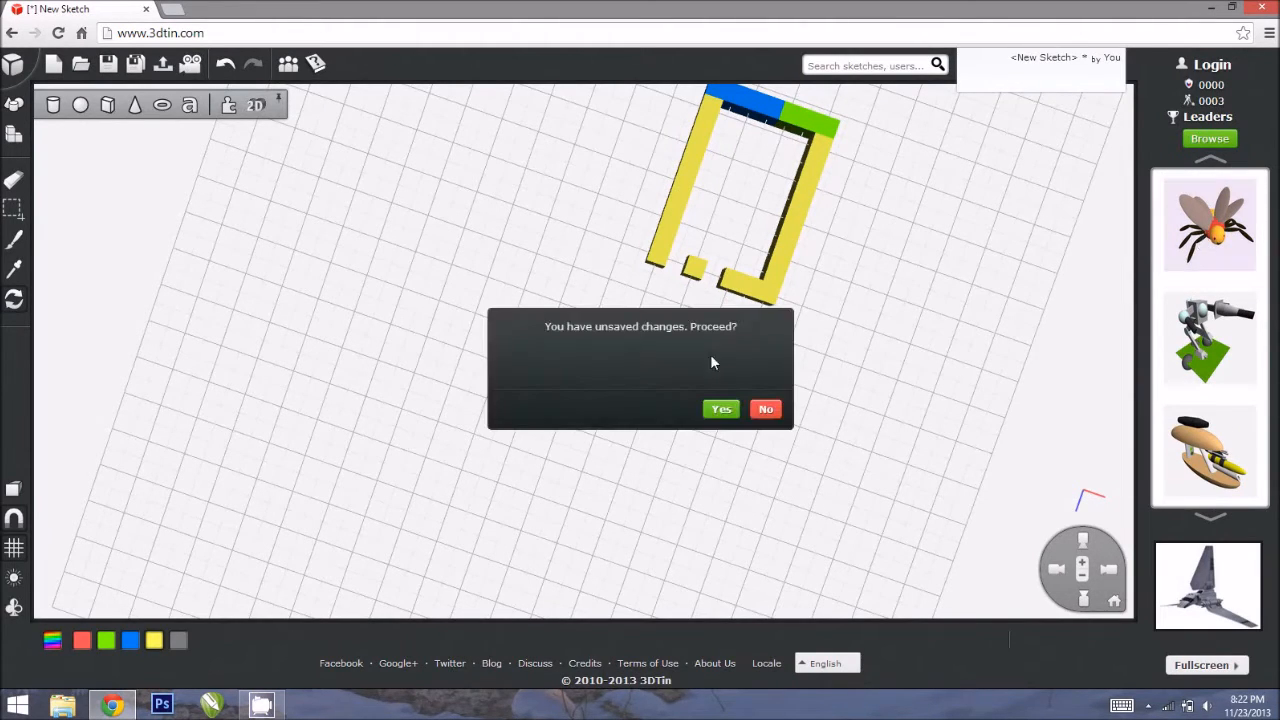
click(721, 409)
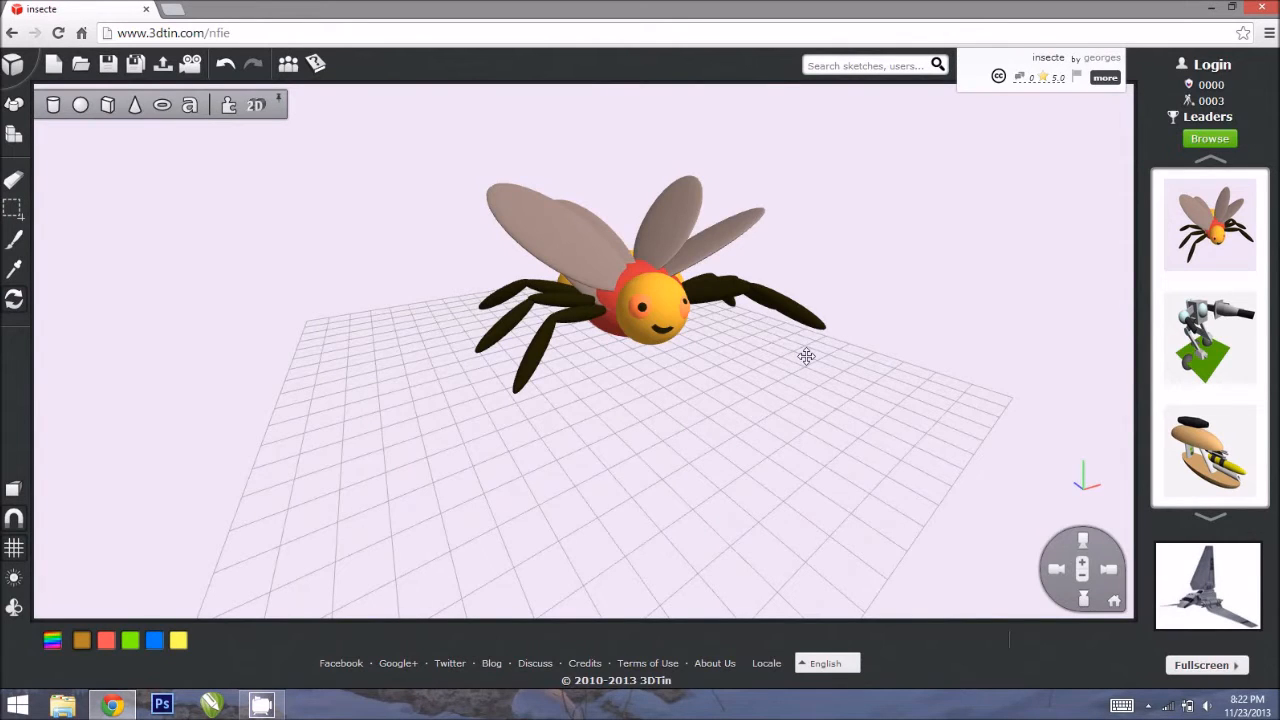
Step: Orbit around the insect to view it from the sides and front
drag(807, 356, 321, 353)
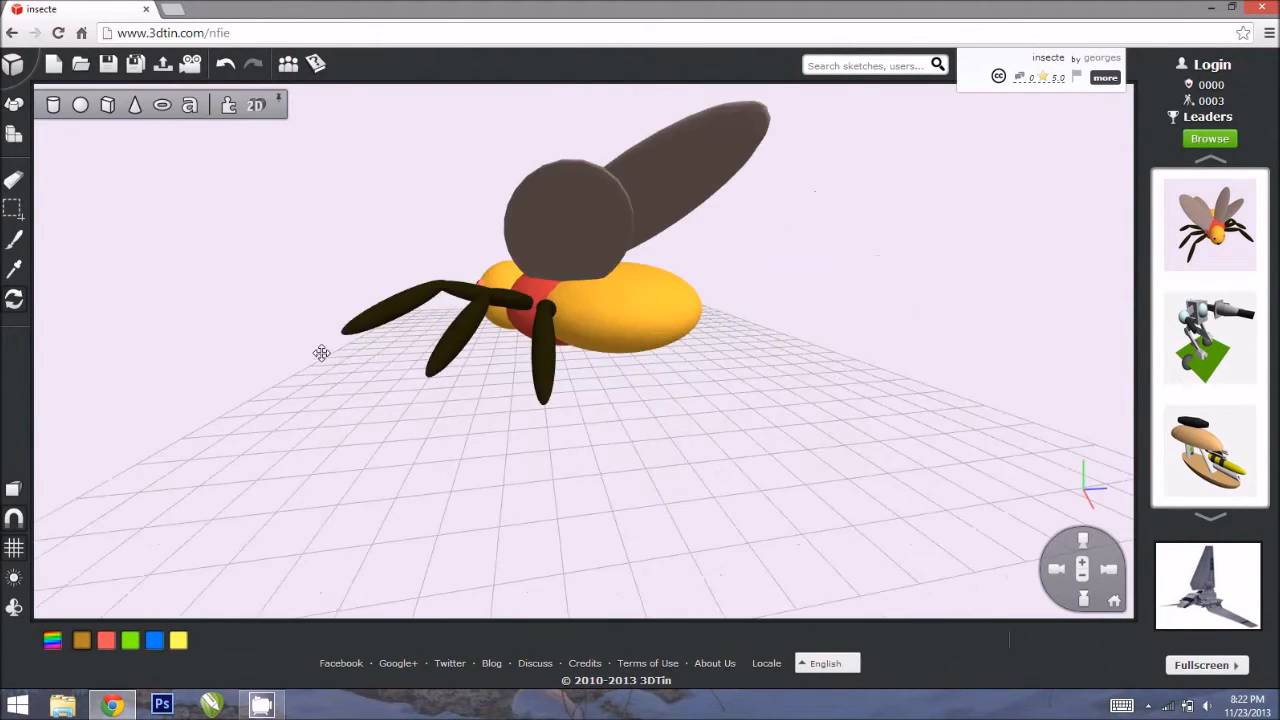
drag(321, 353, 617, 448)
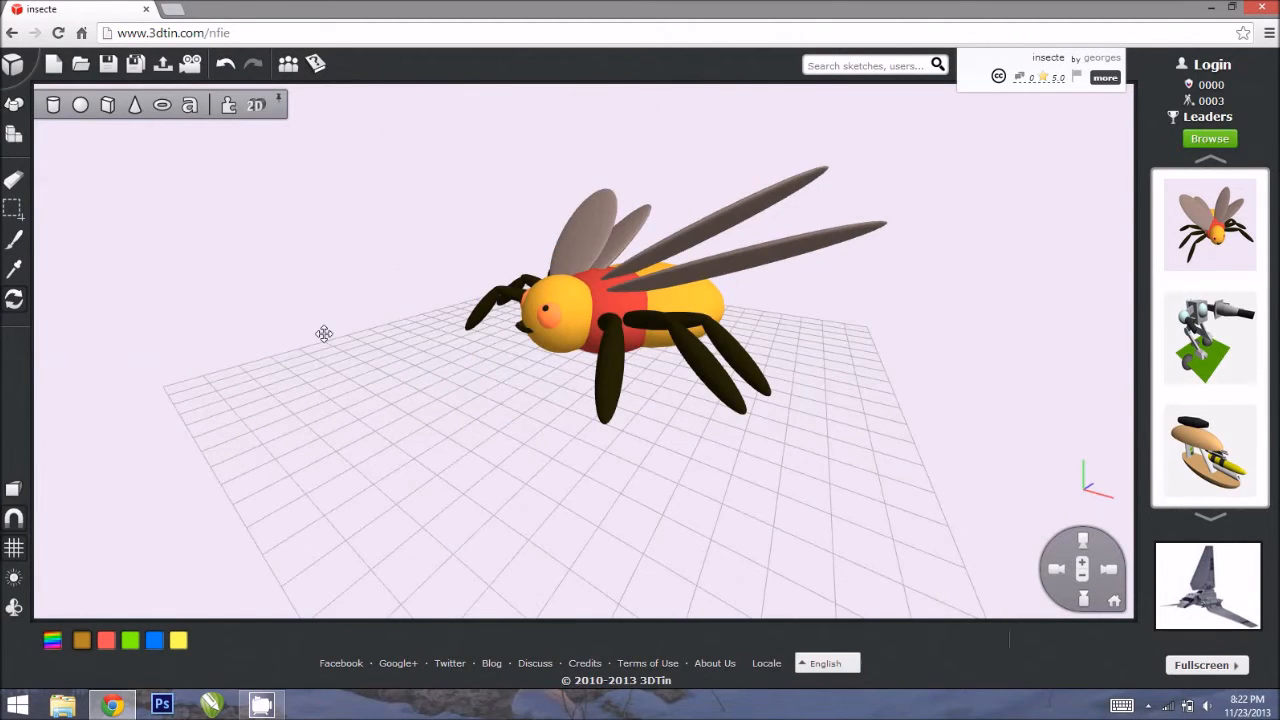
drag(324, 333, 670, 381)
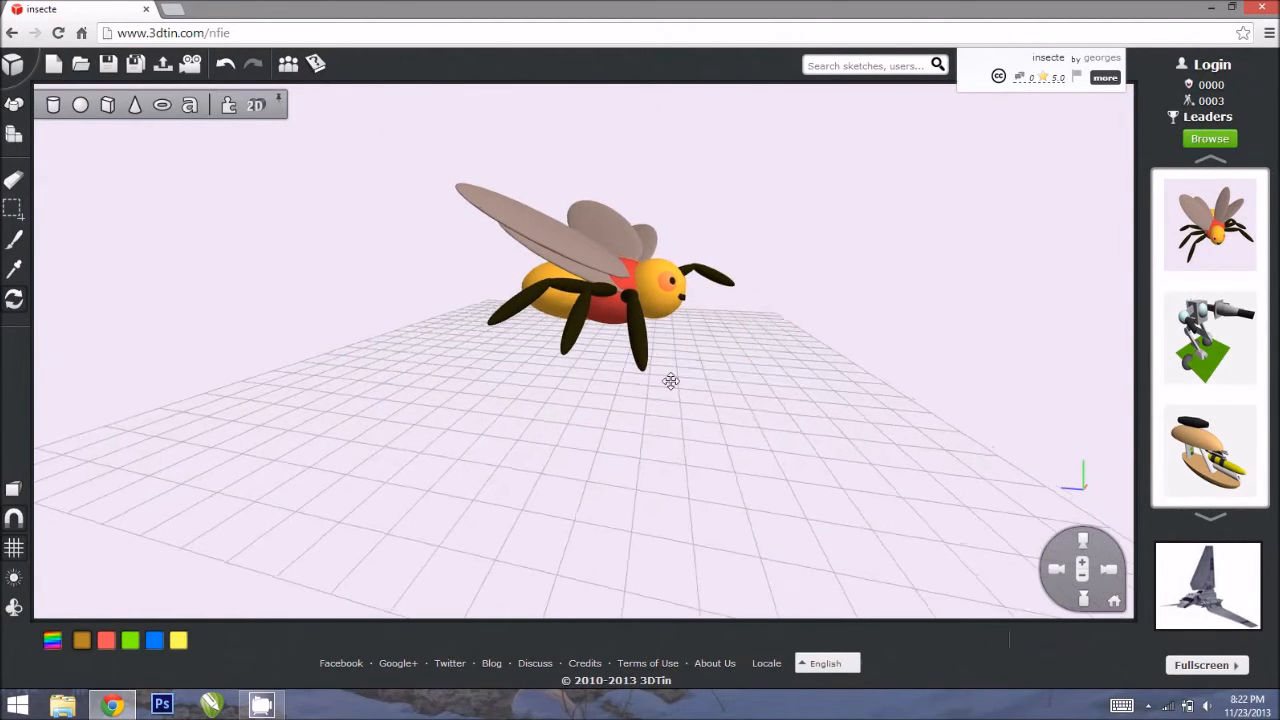
drag(670, 381, 603, 391)
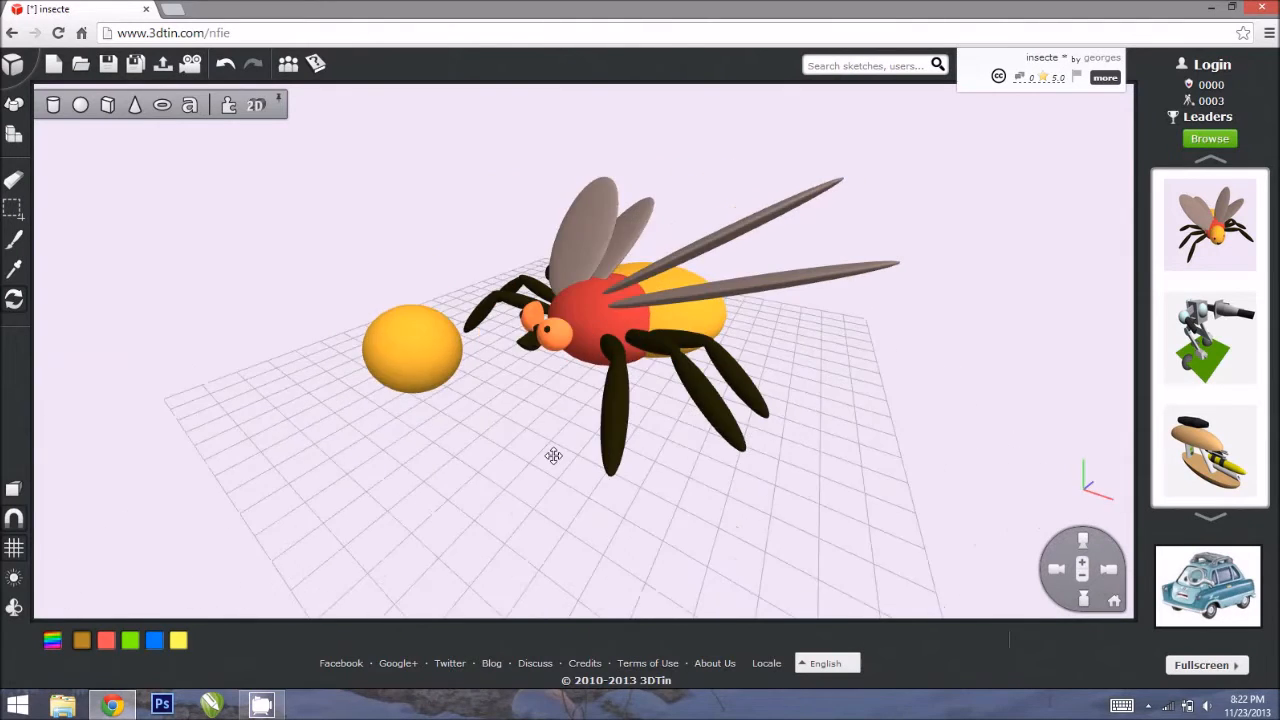
drag(554, 455, 546, 401)
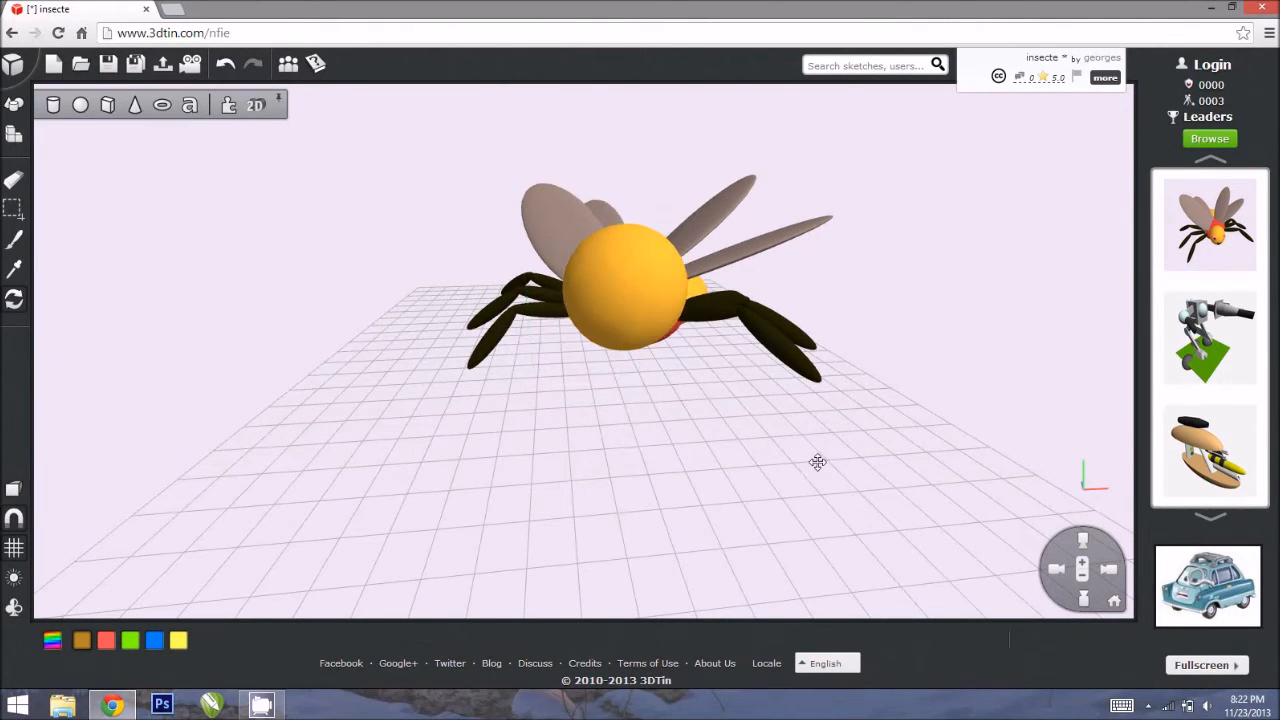
drag(818, 462, 726, 301)
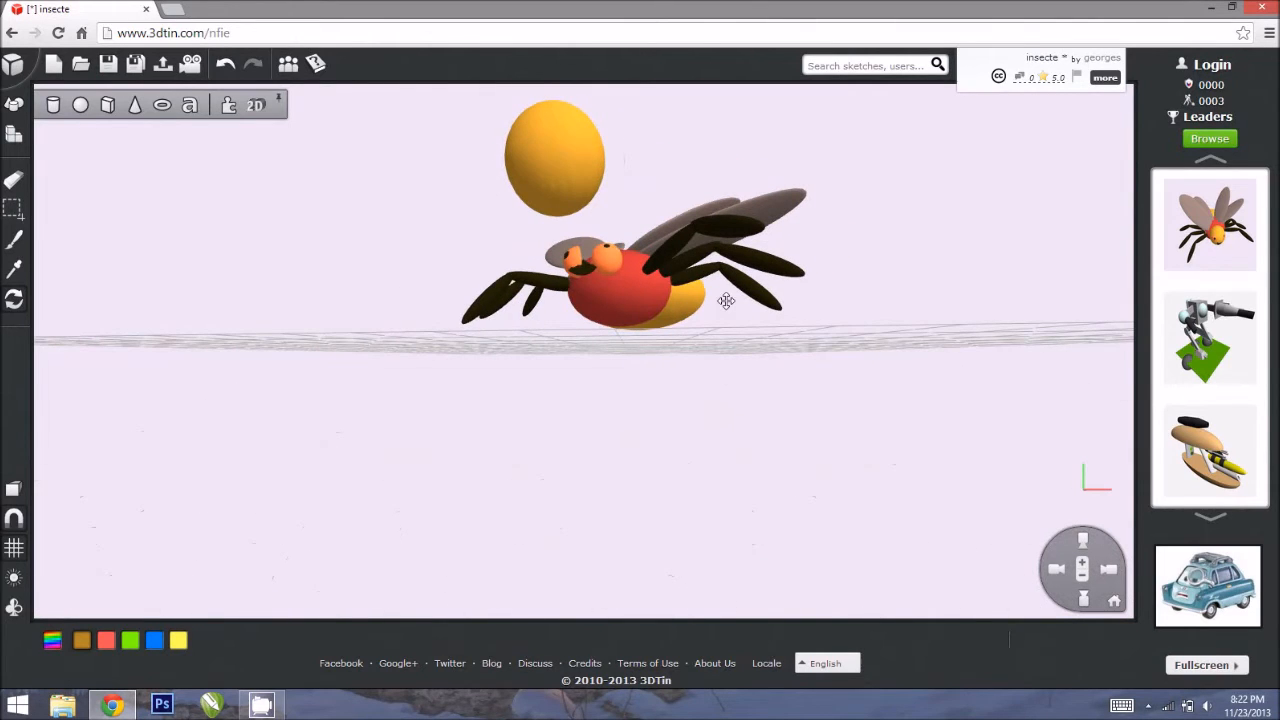
Step: Drag the yellow head sphere across the grid, then orbit from a front corner
drag(726, 300, 490, 330)
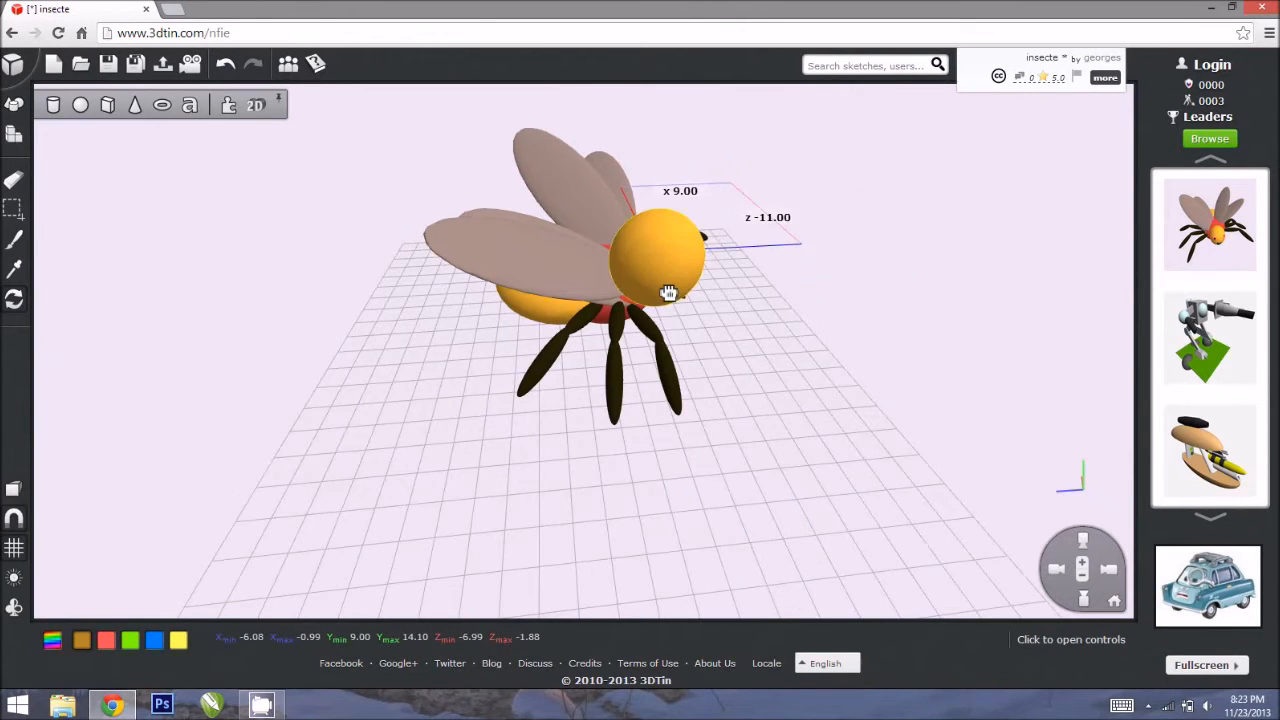
drag(668, 292, 343, 315)
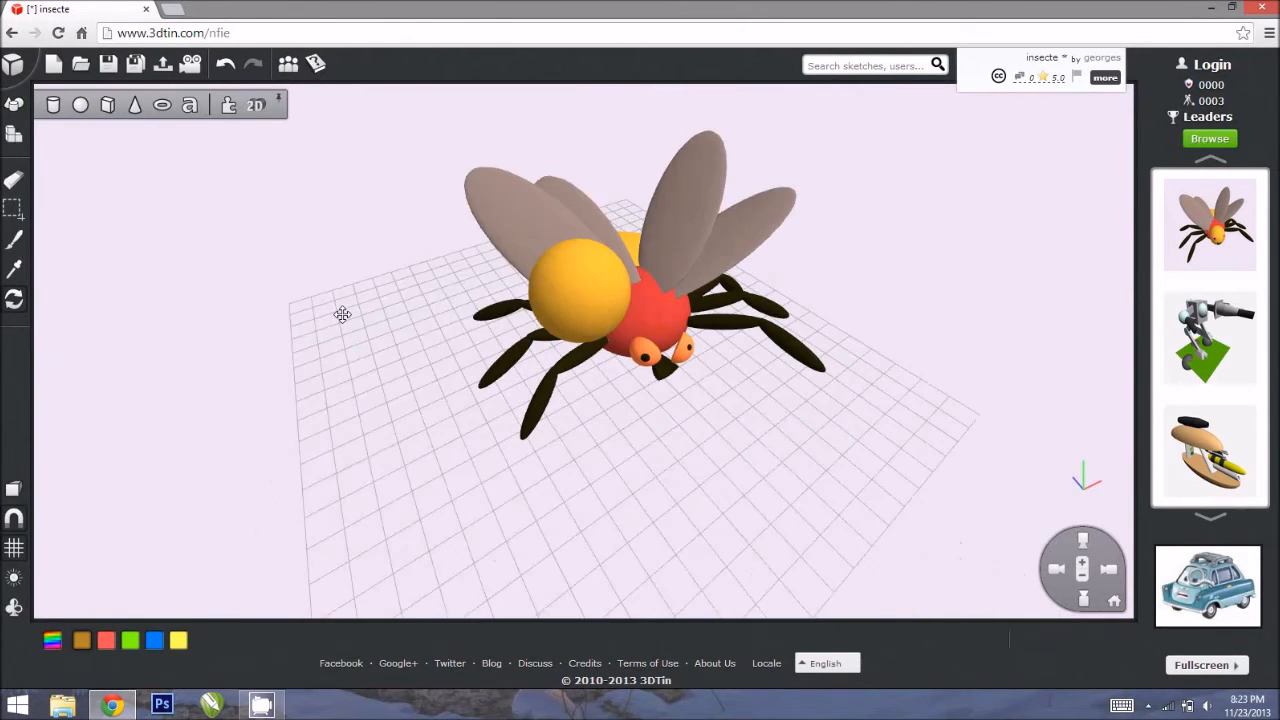
drag(570, 280, 710, 360)
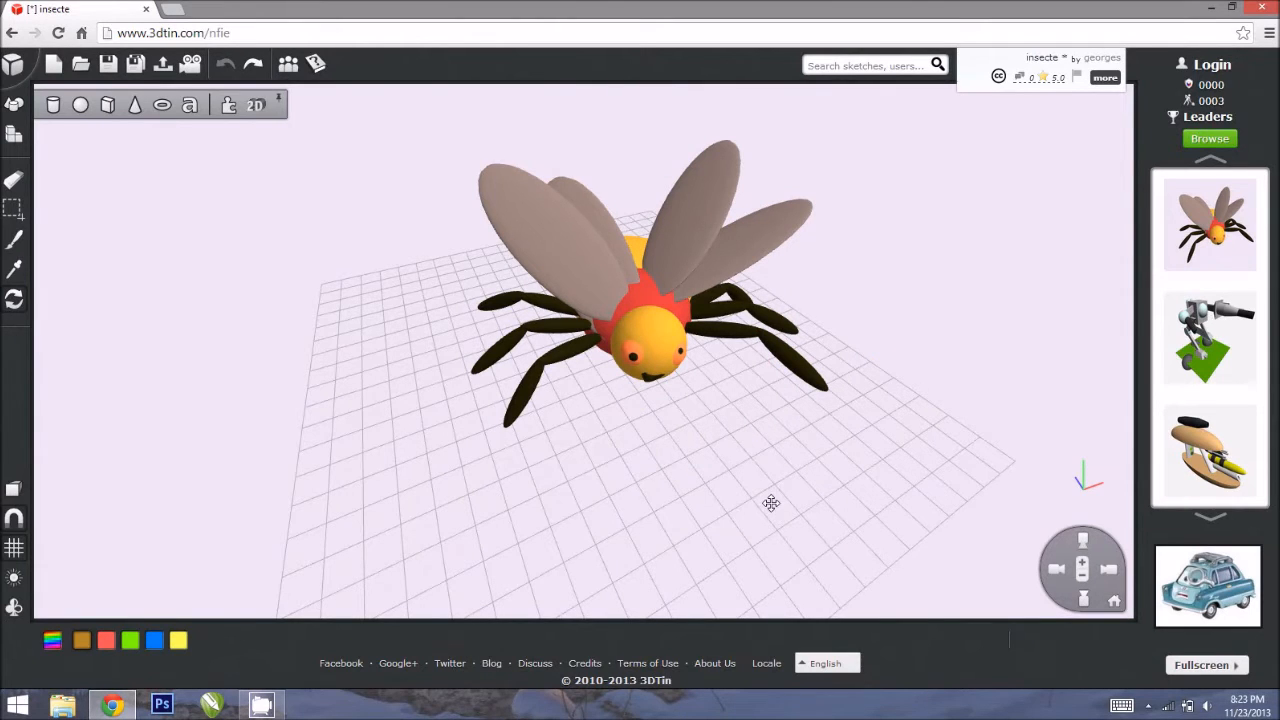
Step: Orbit around the insect from side, top and face-on to check the restored head
drag(770, 502, 497, 510)
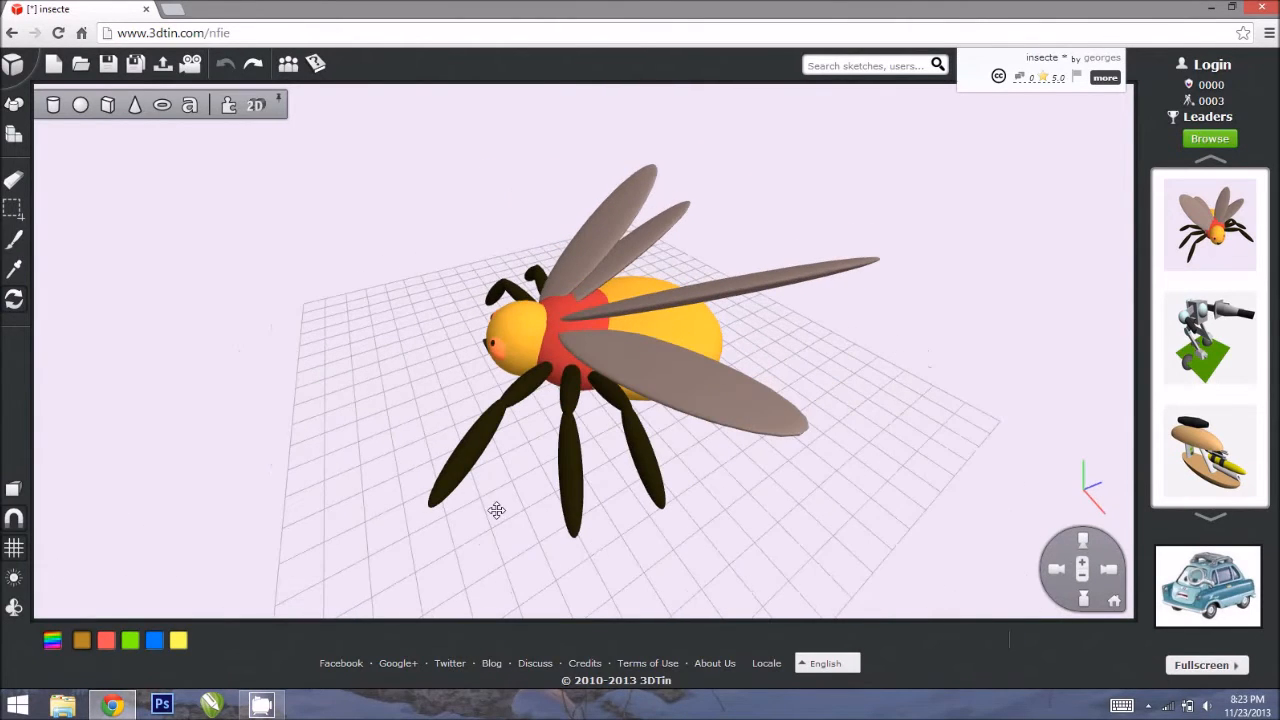
drag(497, 510, 767, 547)
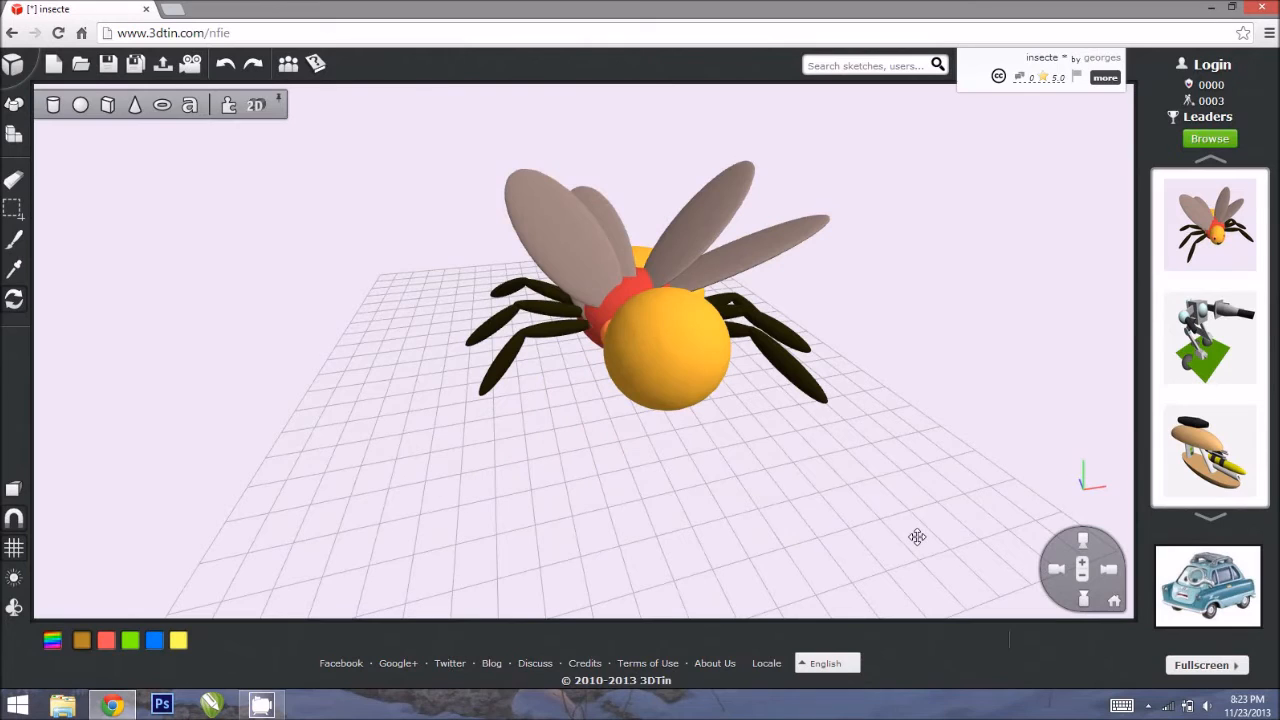
drag(665, 345, 572, 430)
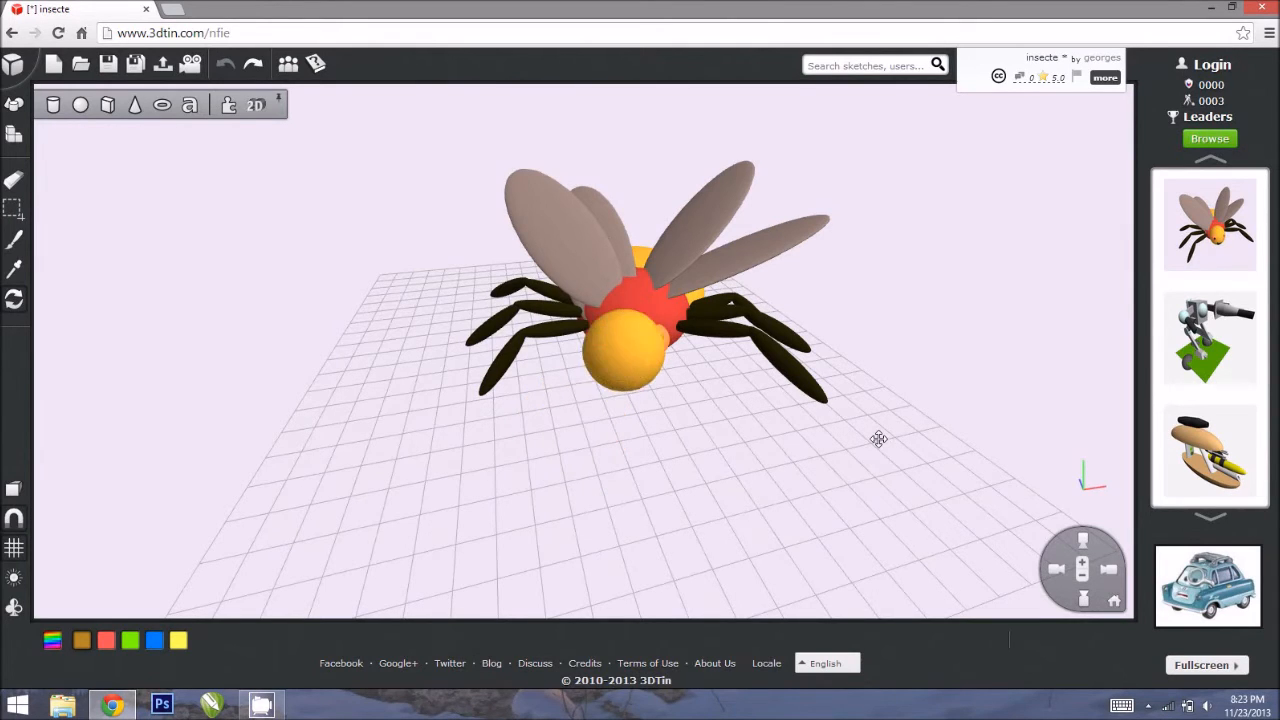
drag(878, 438, 418, 540)
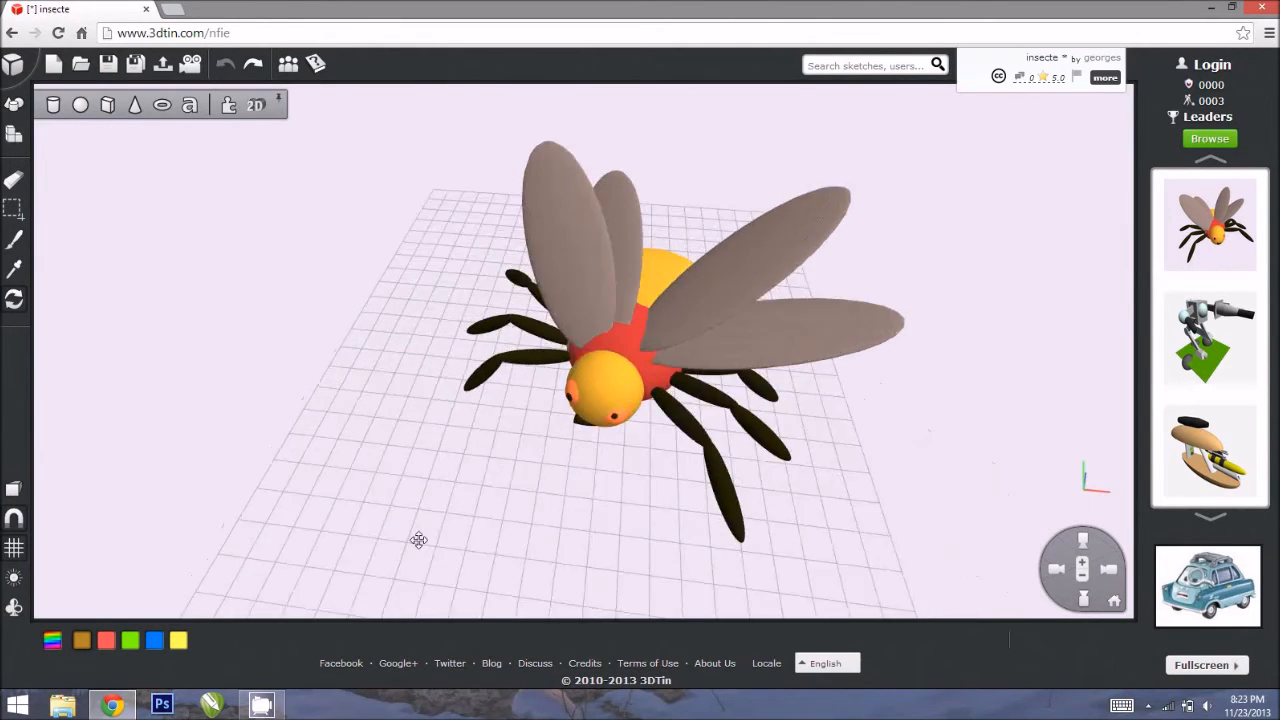
drag(418, 540, 910, 601)
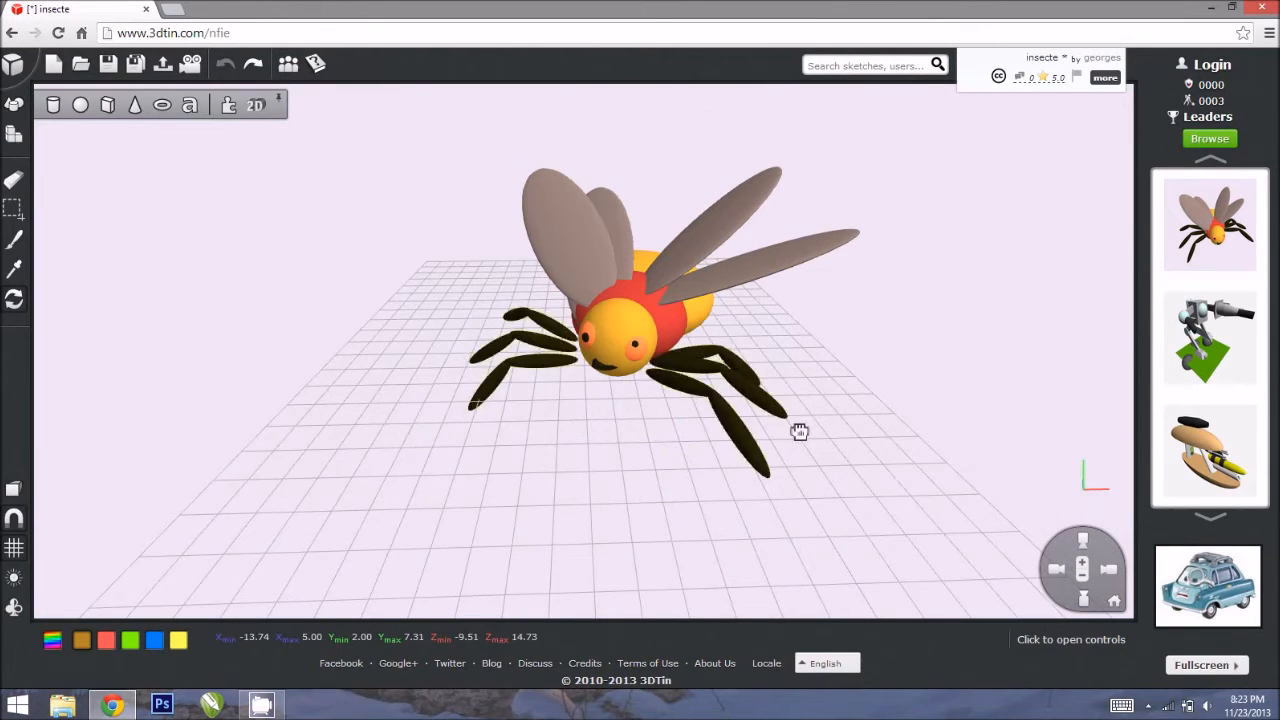
Step: Drag the black legs off to the right, return them under the body, then orbit behind
drag(799, 431, 933, 421)
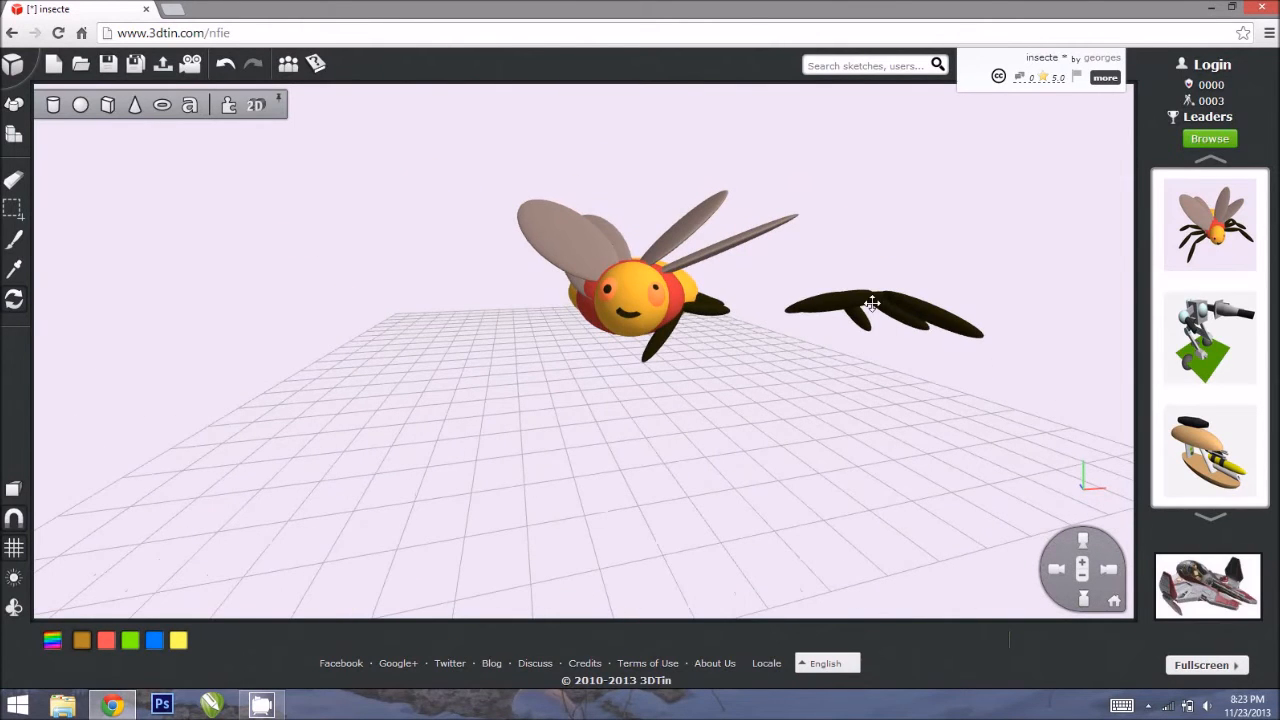
drag(870, 305, 740, 328)
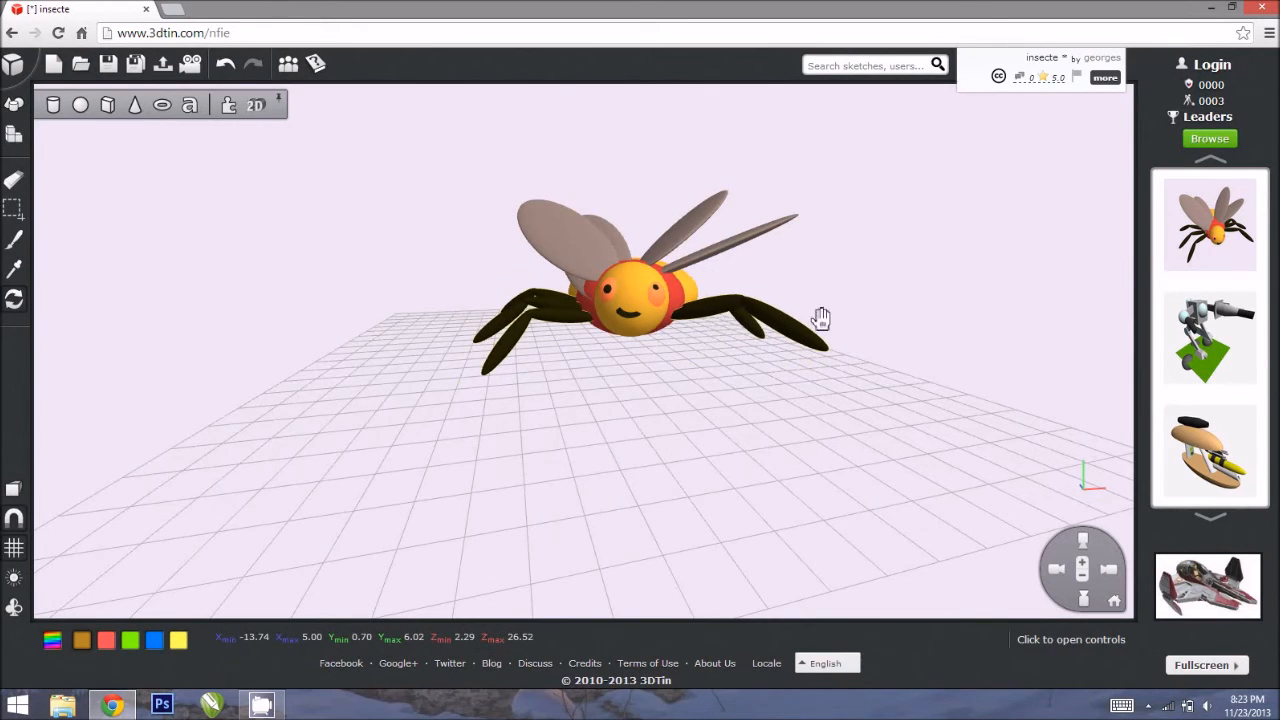
drag(820, 318, 416, 400)
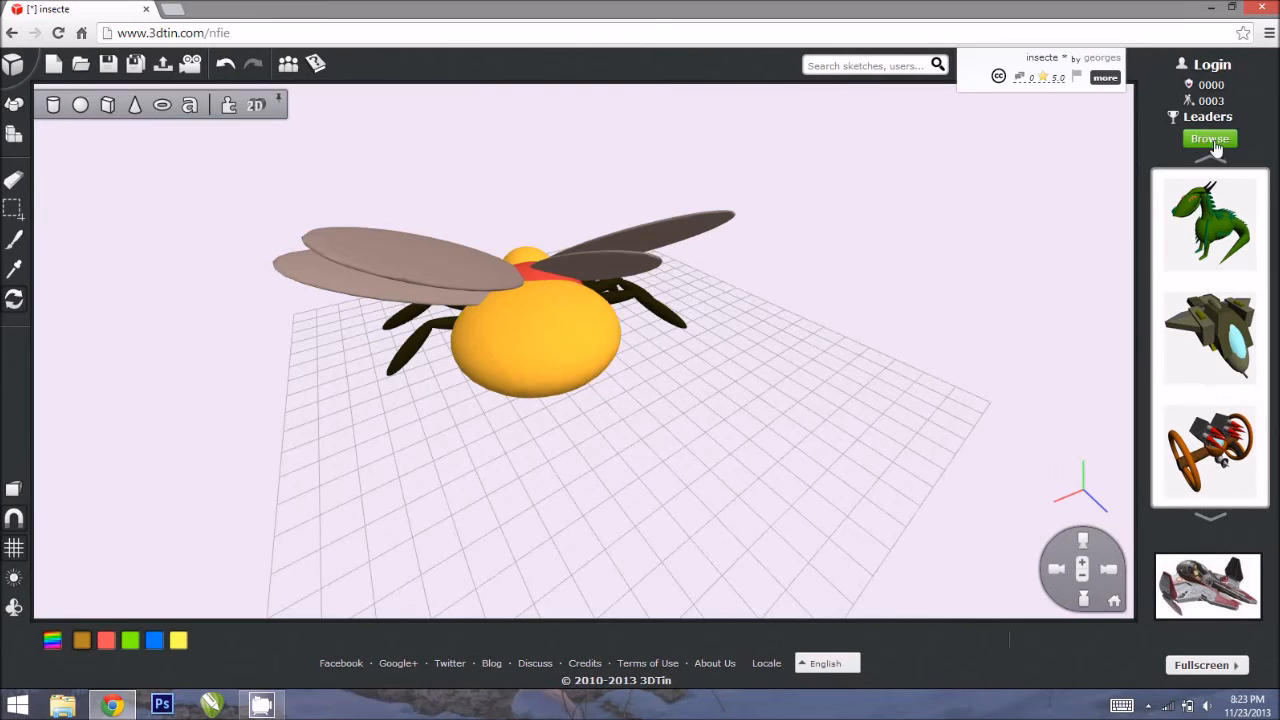
Step: Open the 'Dragan' dragon by vjsalvi100, answering Yes to discard insect changes
click(1210, 138)
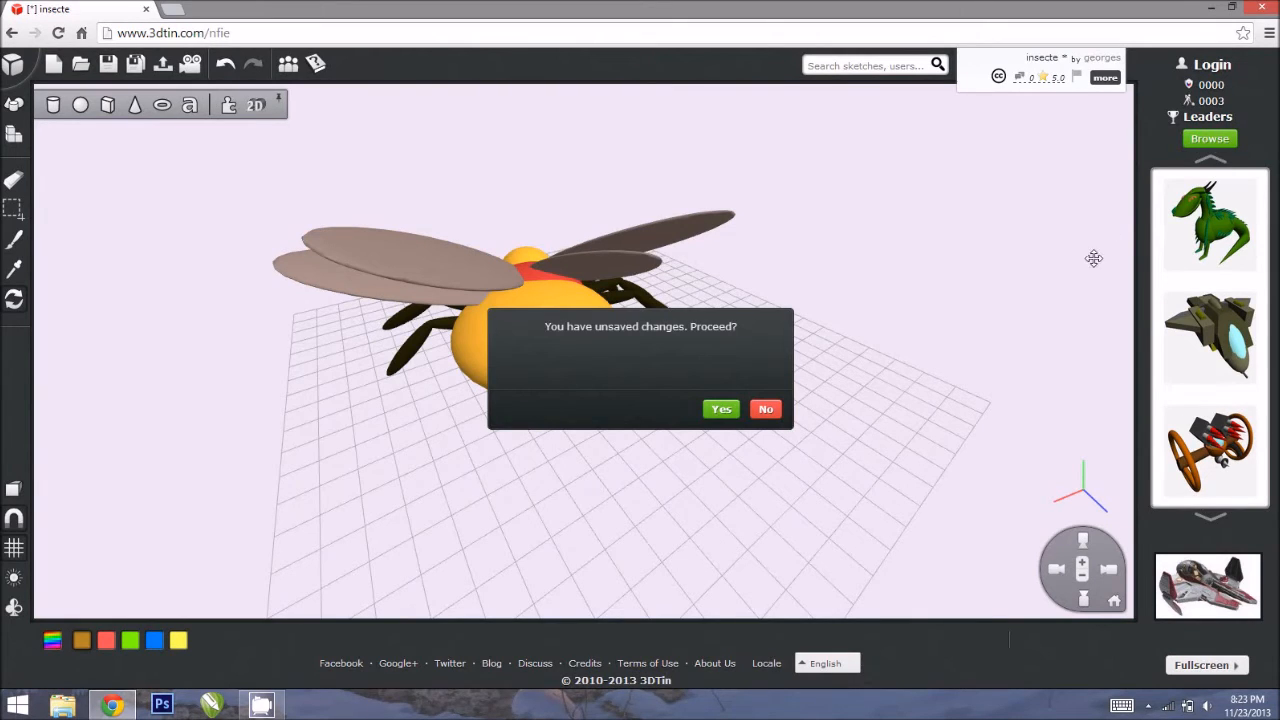
click(721, 409)
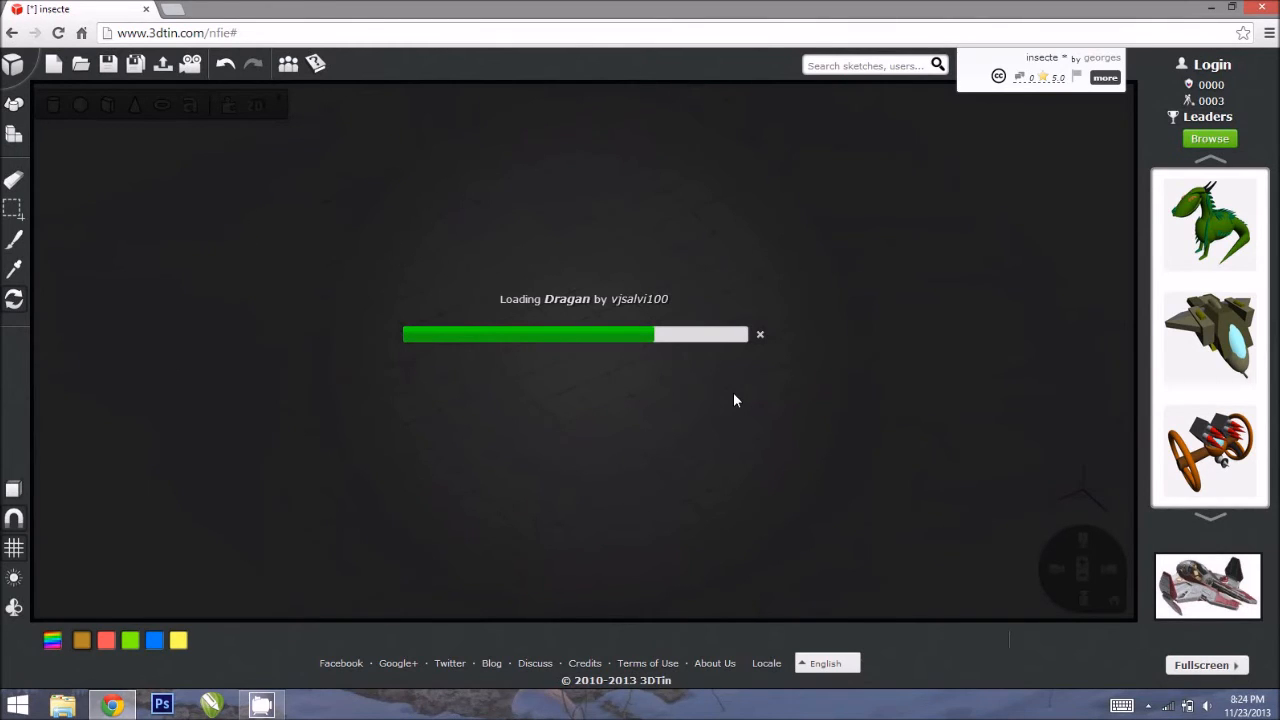
mouse_move(680, 387)
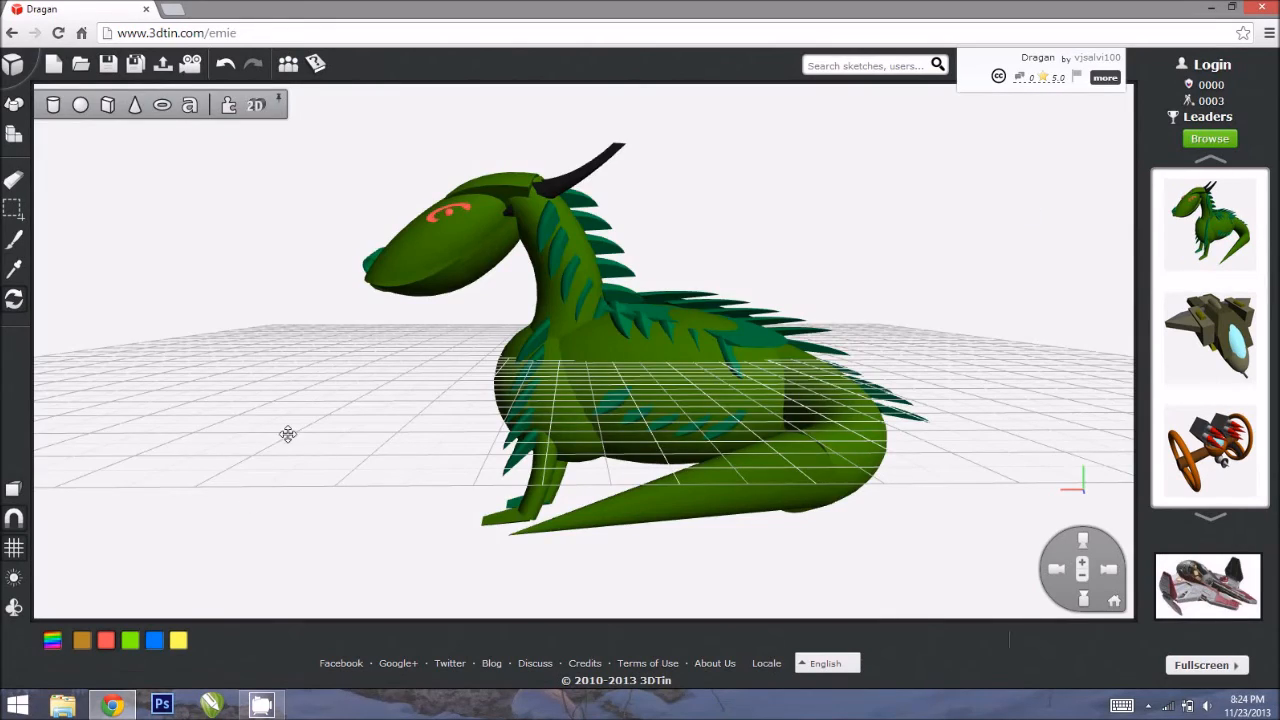
Step: Orbit around the dragon to view its face, front and both sides
drag(288, 434, 736, 610)
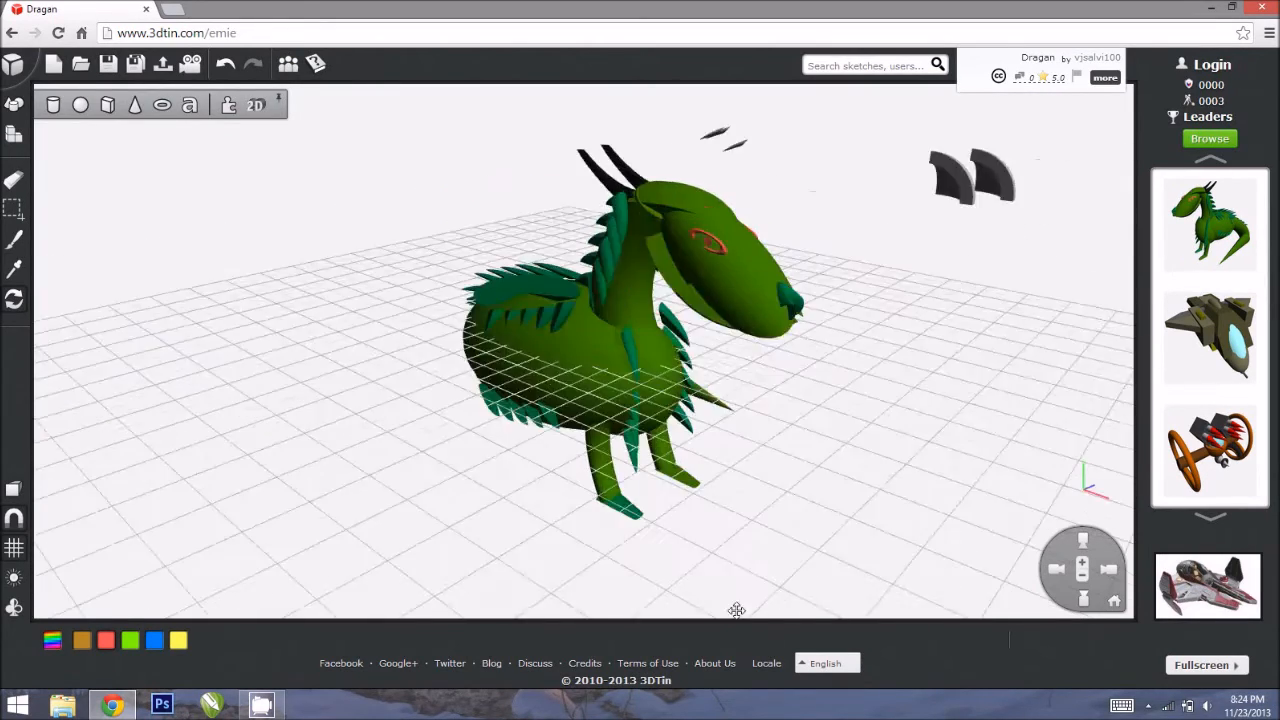
drag(736, 610, 1030, 504)
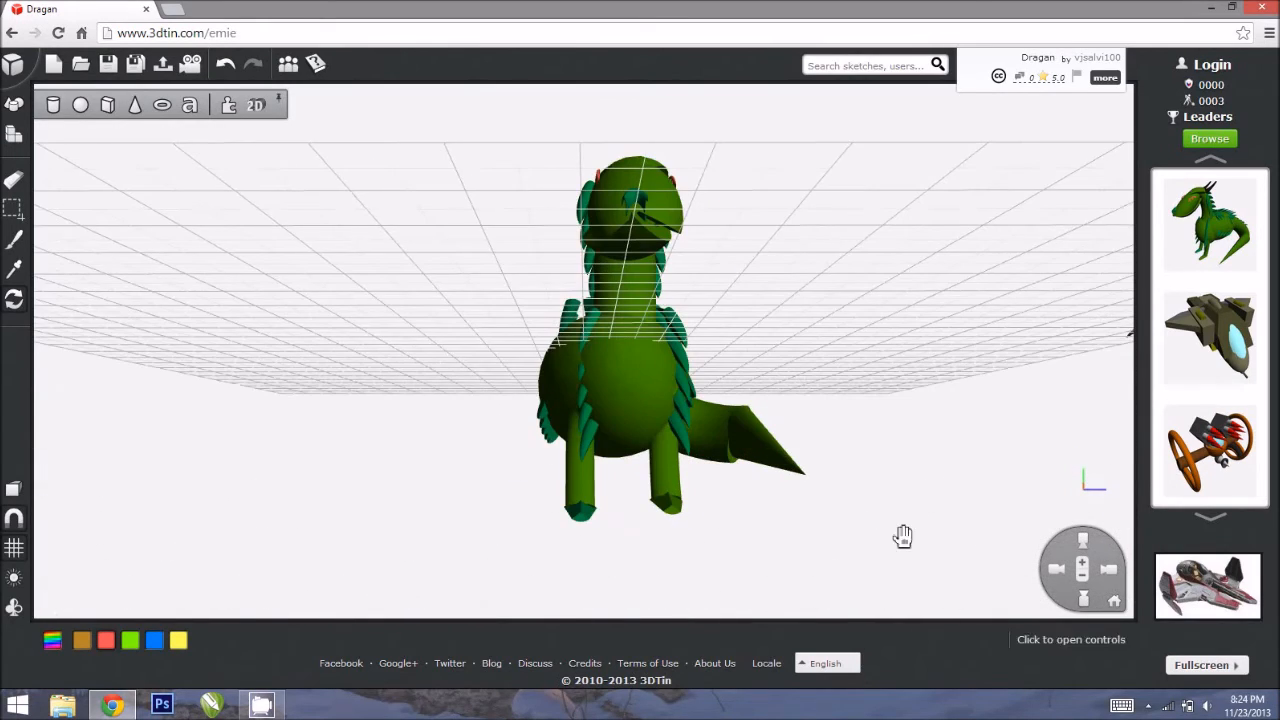
drag(903, 535, 545, 500)
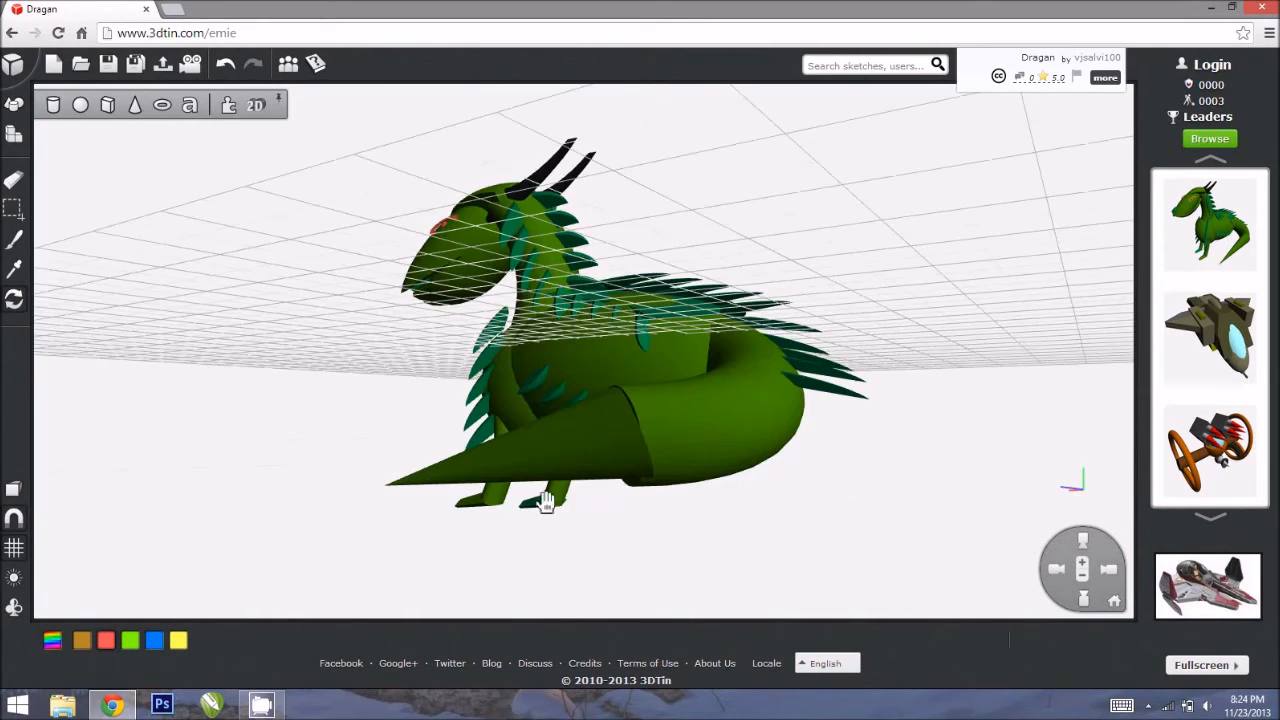
drag(547, 500, 297, 485)
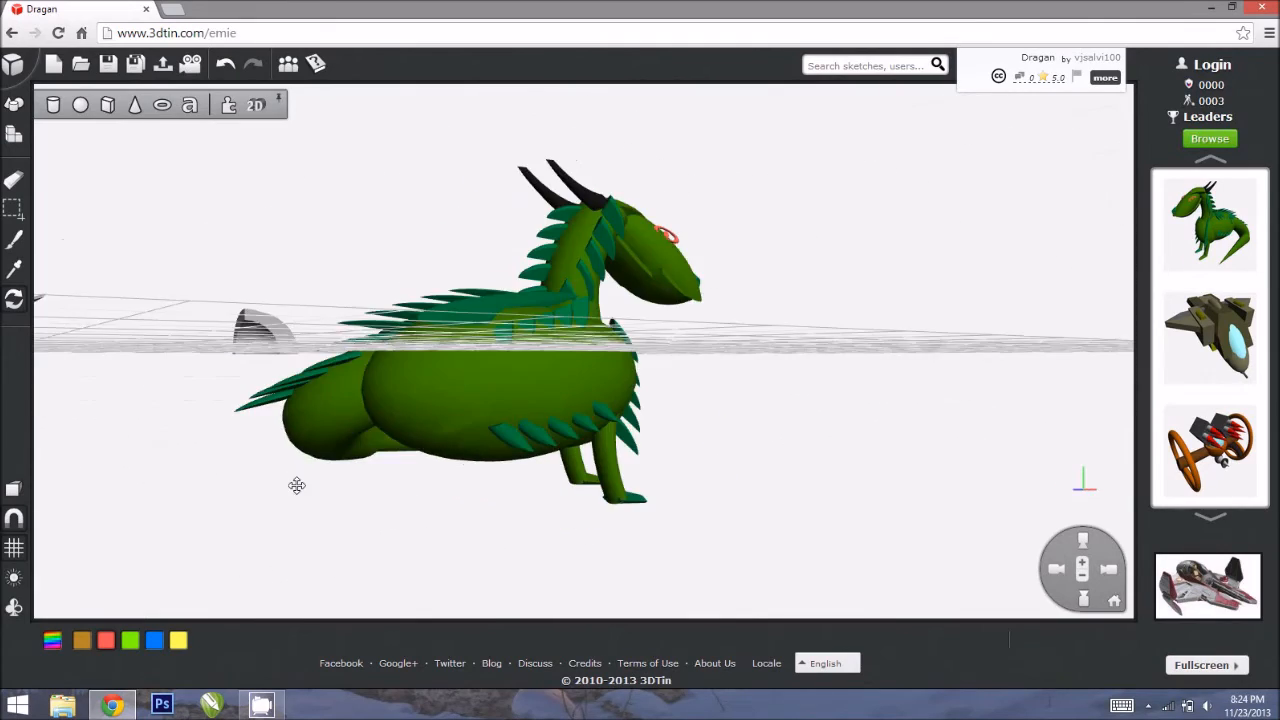
drag(297, 485, 709, 443)
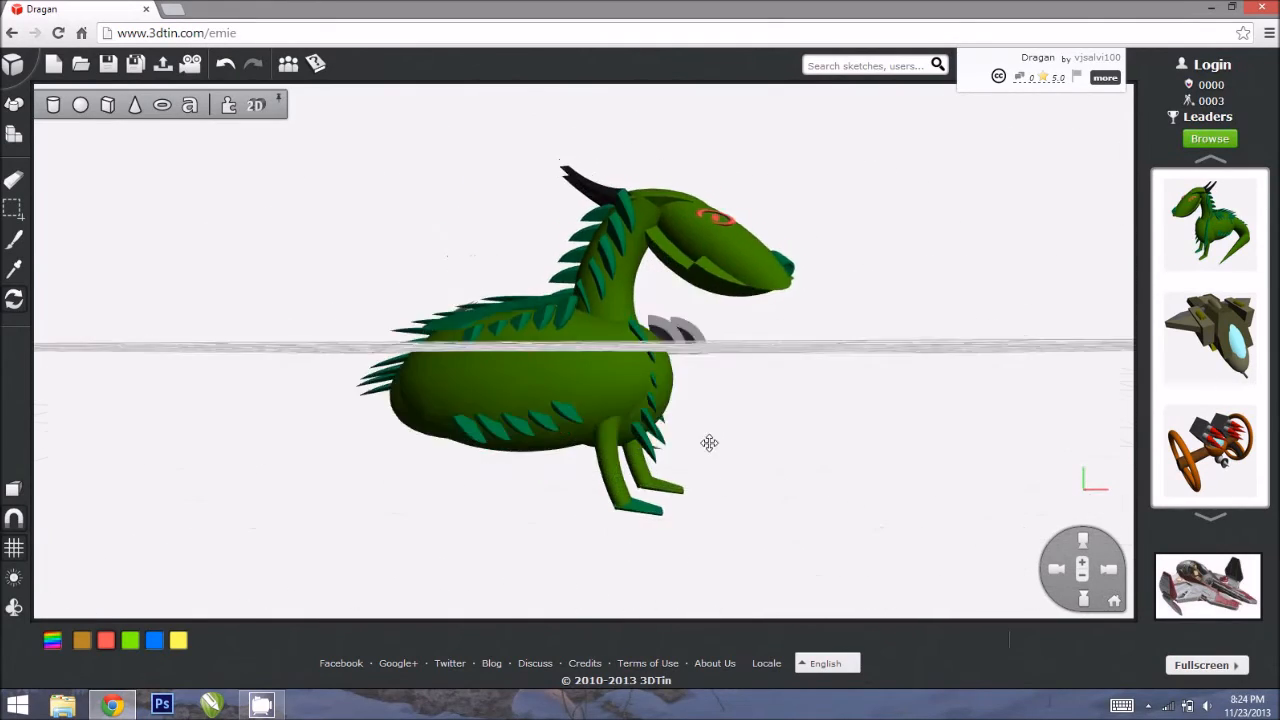
drag(709, 443, 607, 507)
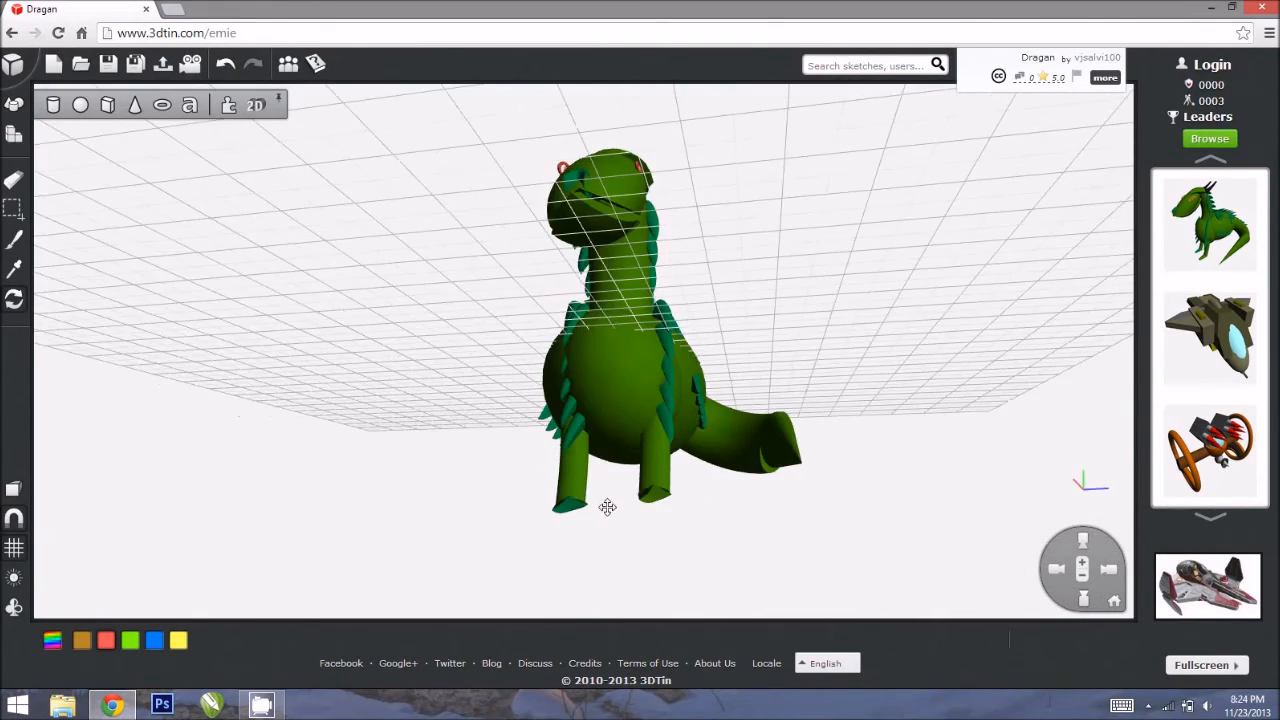
Step: Orbit beneath and above the dragon to inspect its underside, front and side
drag(607, 507, 590, 378)
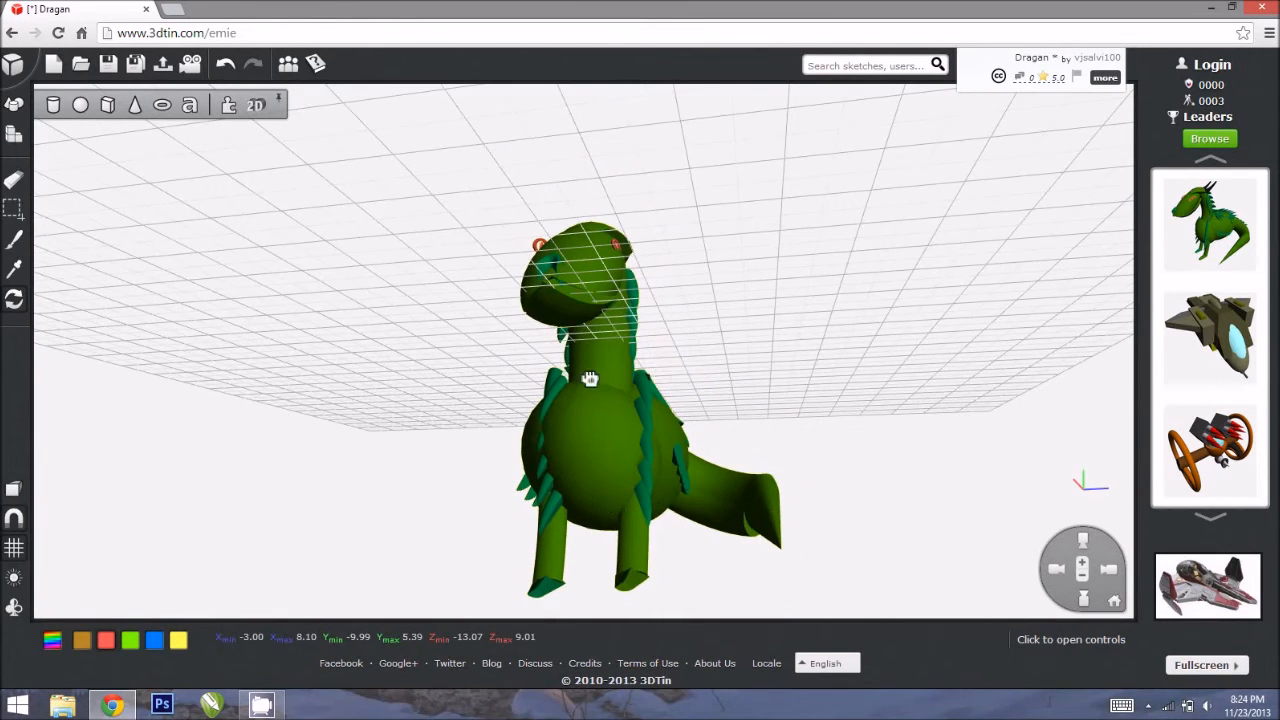
drag(590, 378, 853, 266)
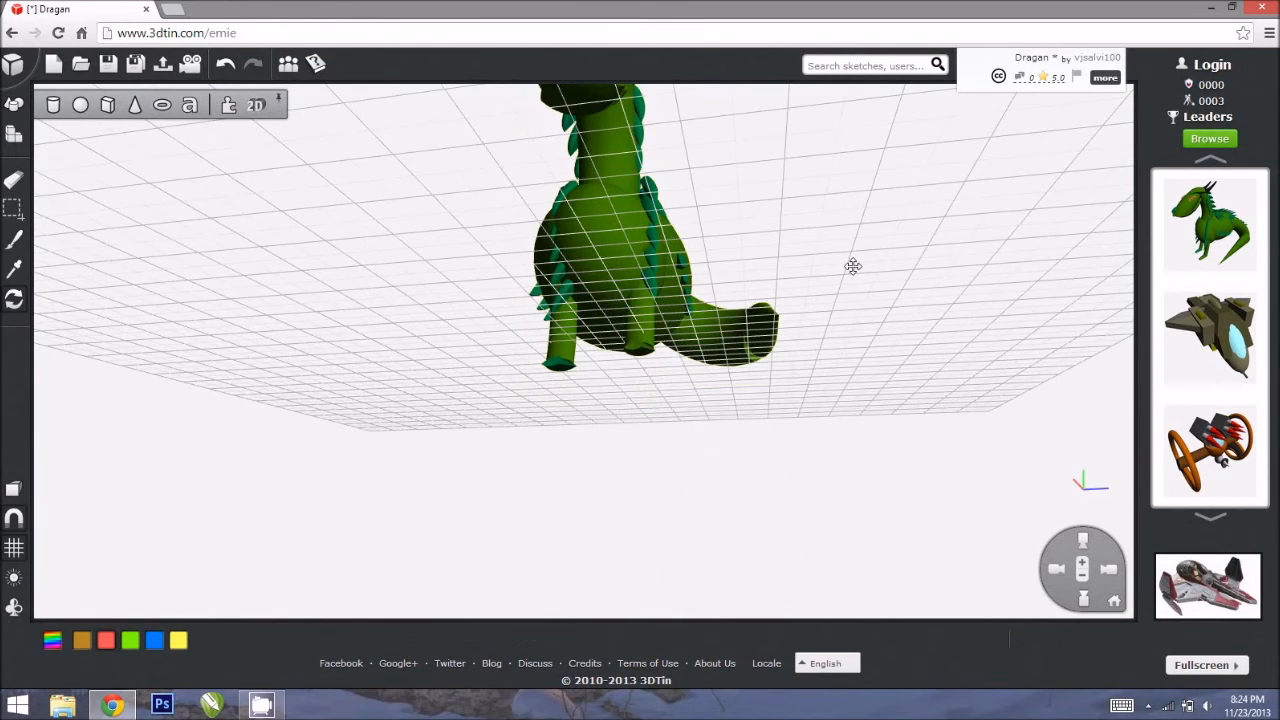
drag(853, 266, 1093, 459)
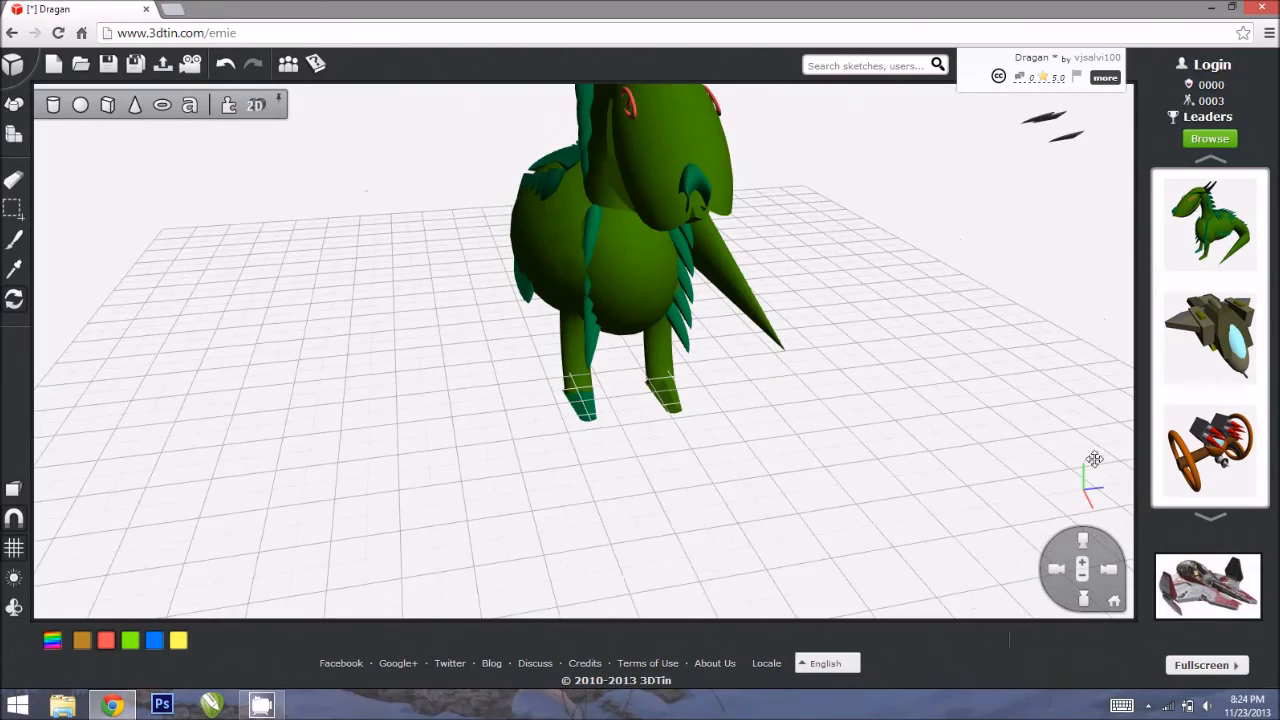
drag(1095, 459, 546, 527)
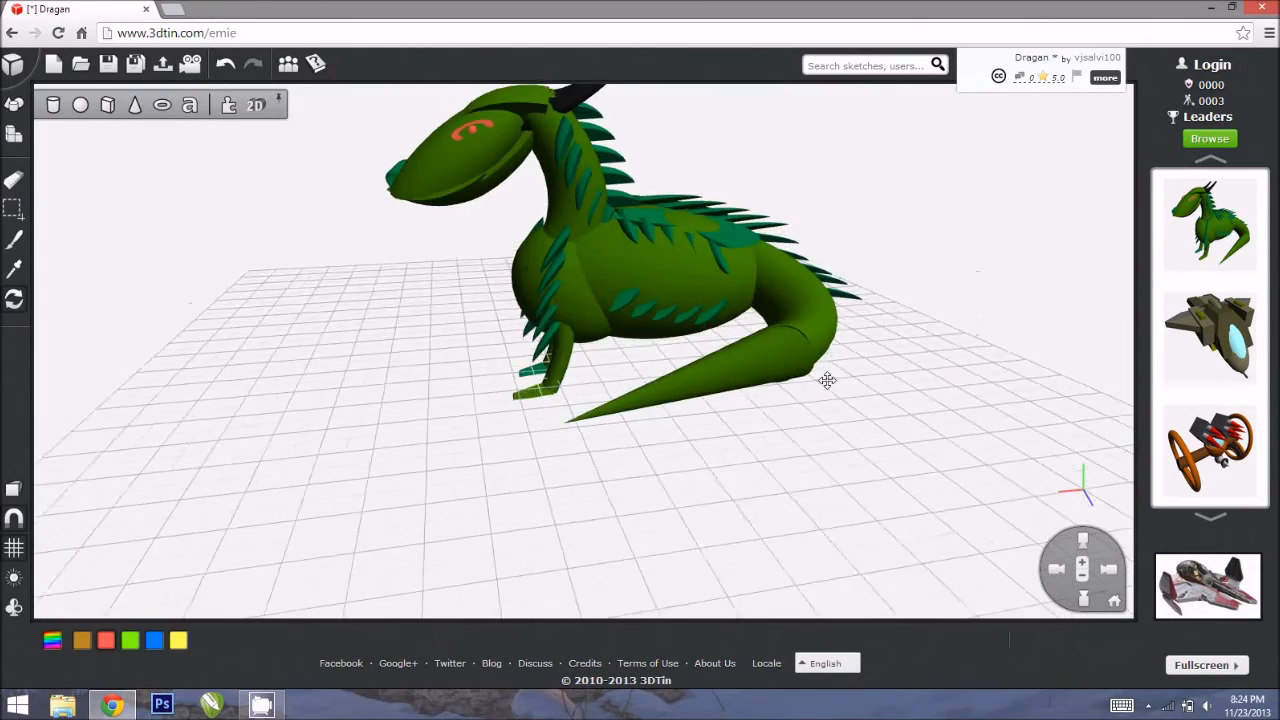
drag(827, 380, 382, 413)
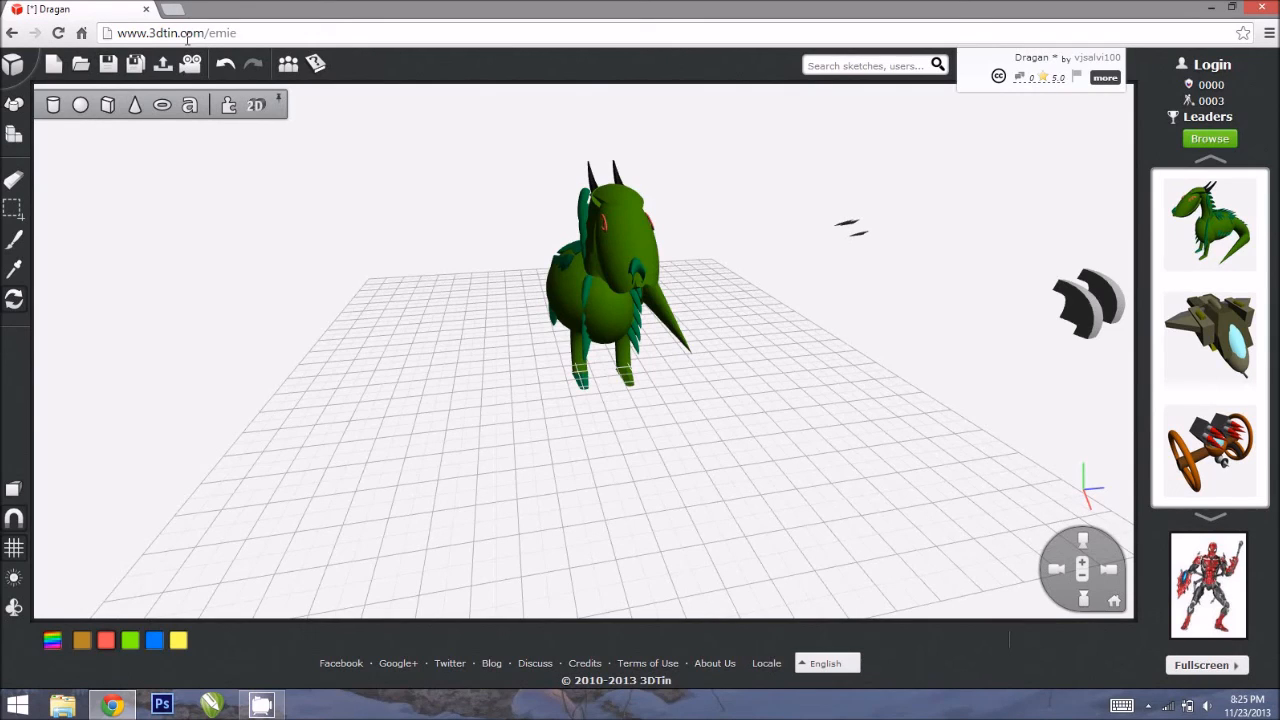
mouse_move(253, 28)
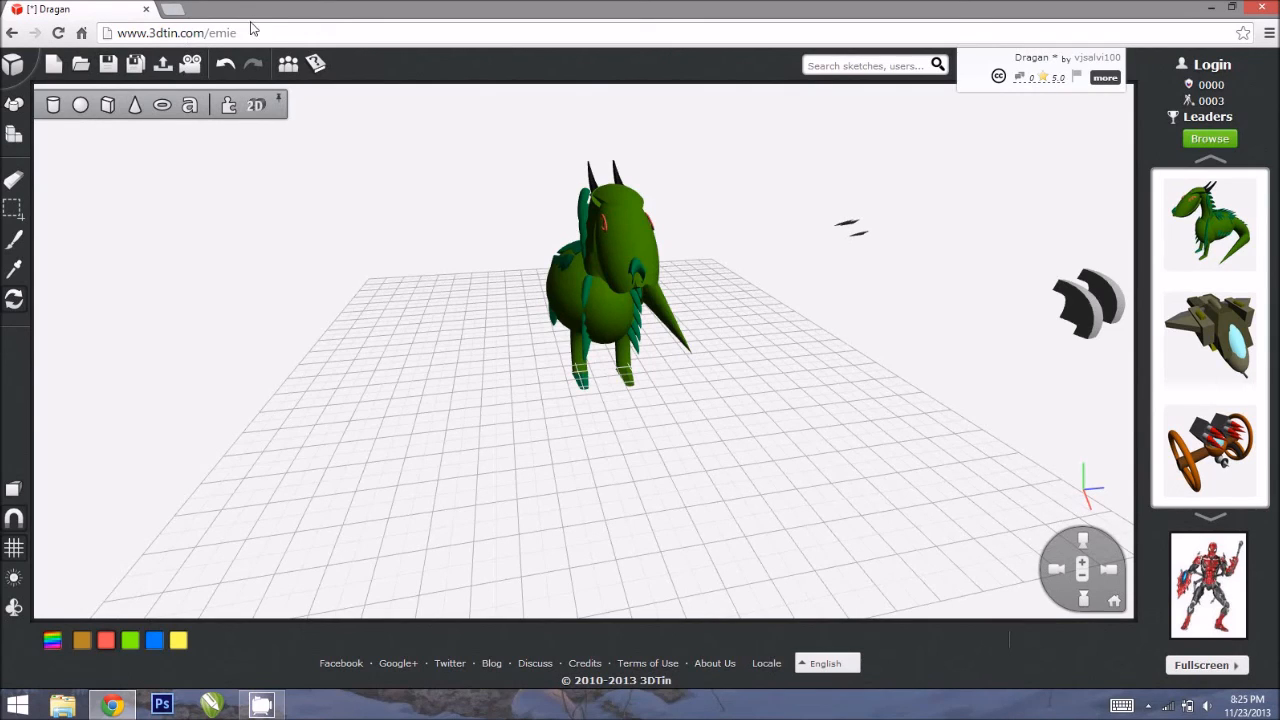